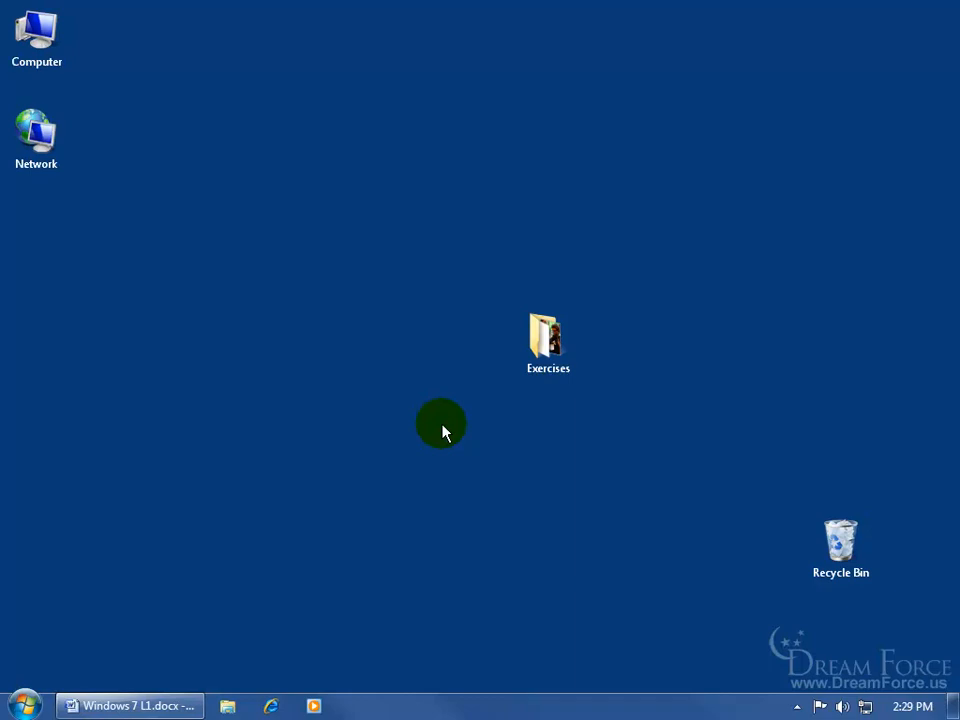
{"action": "mouse_move", "coordinate": [290, 332]}
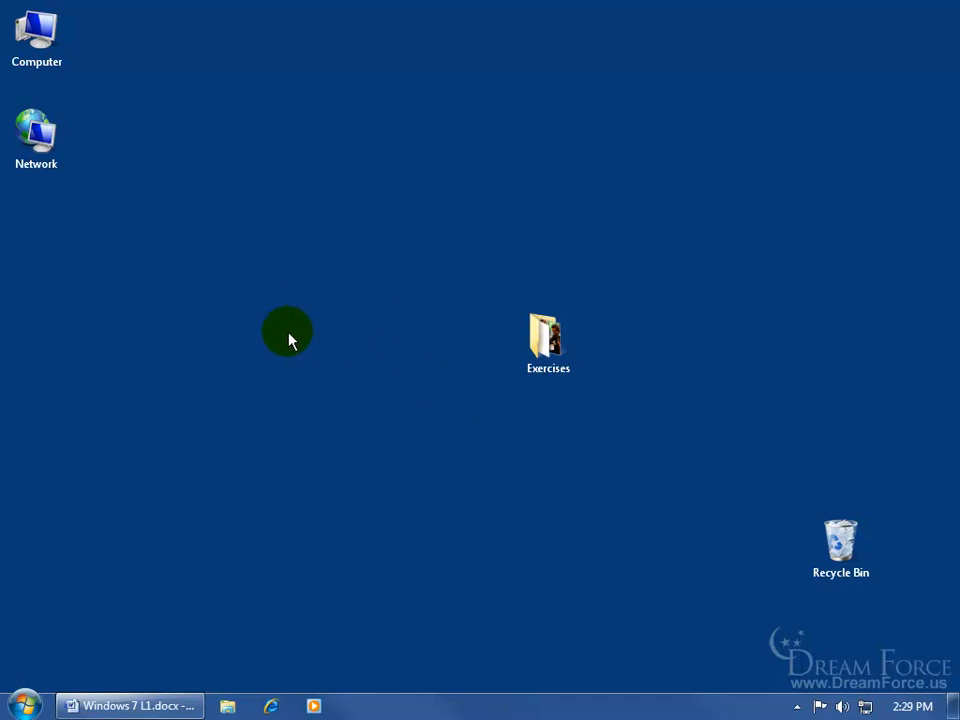
Create a new desktop folder named 'start' beside the Exercises folder
{"action": "right_click", "coordinate": [289, 331]}
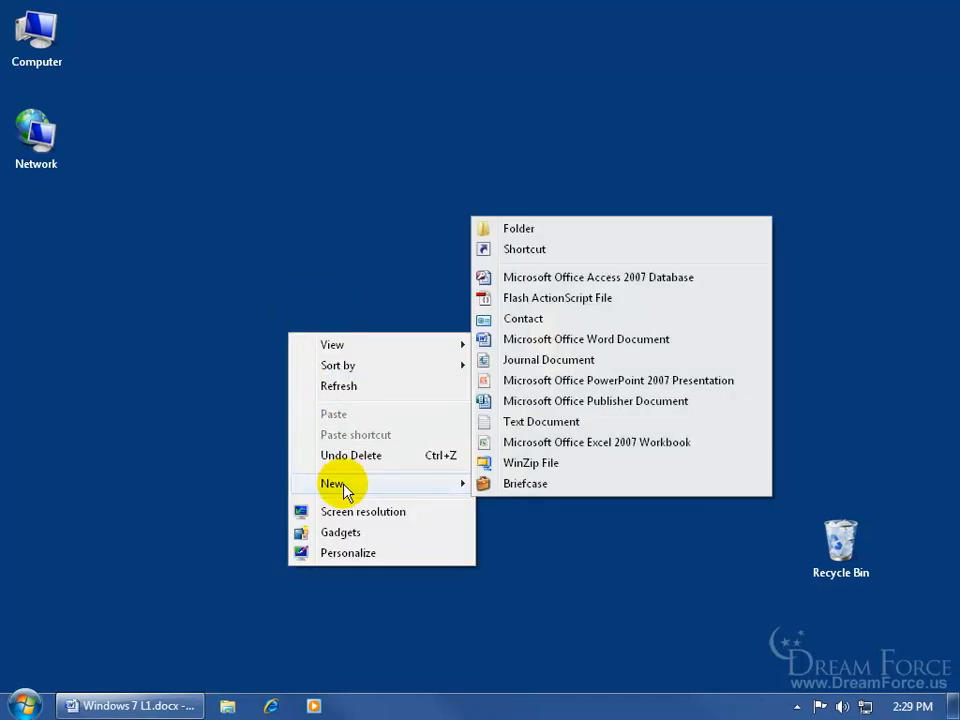
{"action": "mouse_move", "coordinate": [452, 490]}
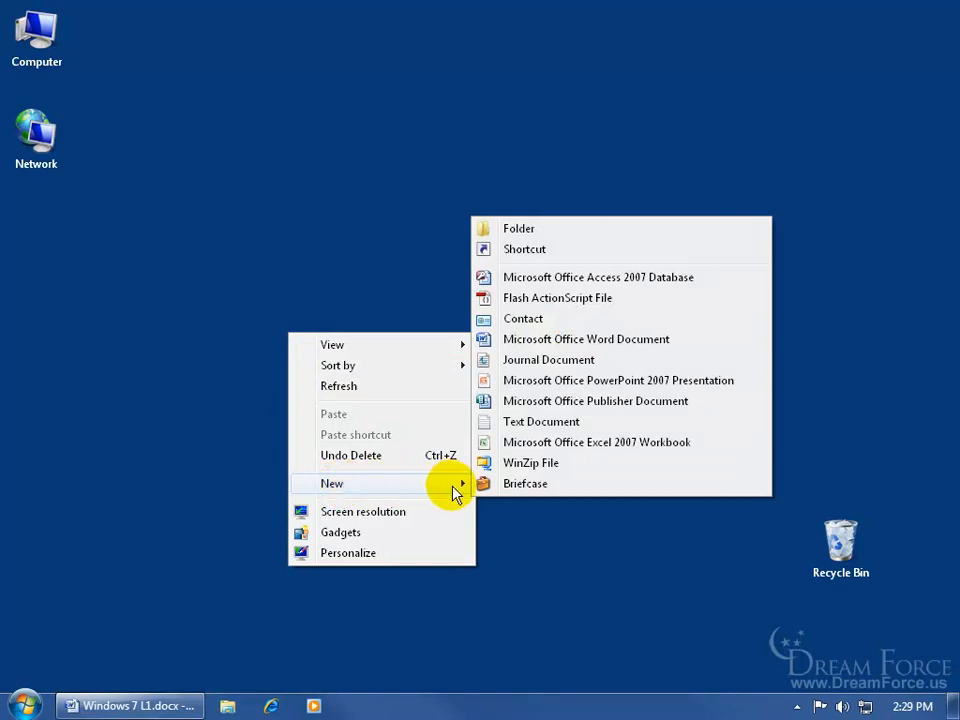
{"action": "mouse_move", "coordinate": [580, 248]}
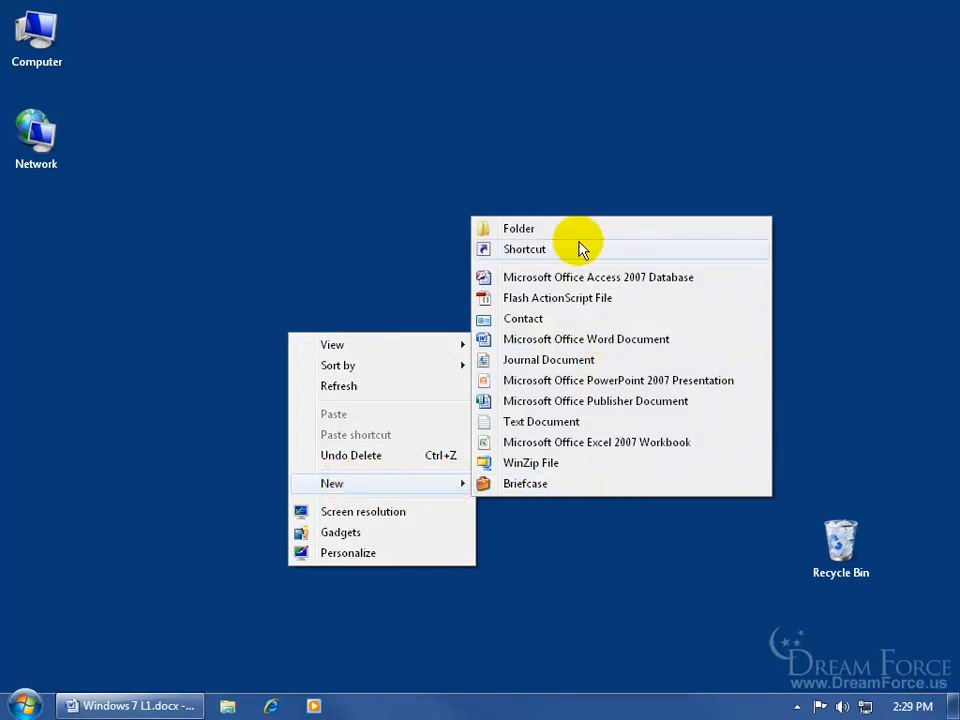
{"action": "left_click", "coordinate": [518, 228]}
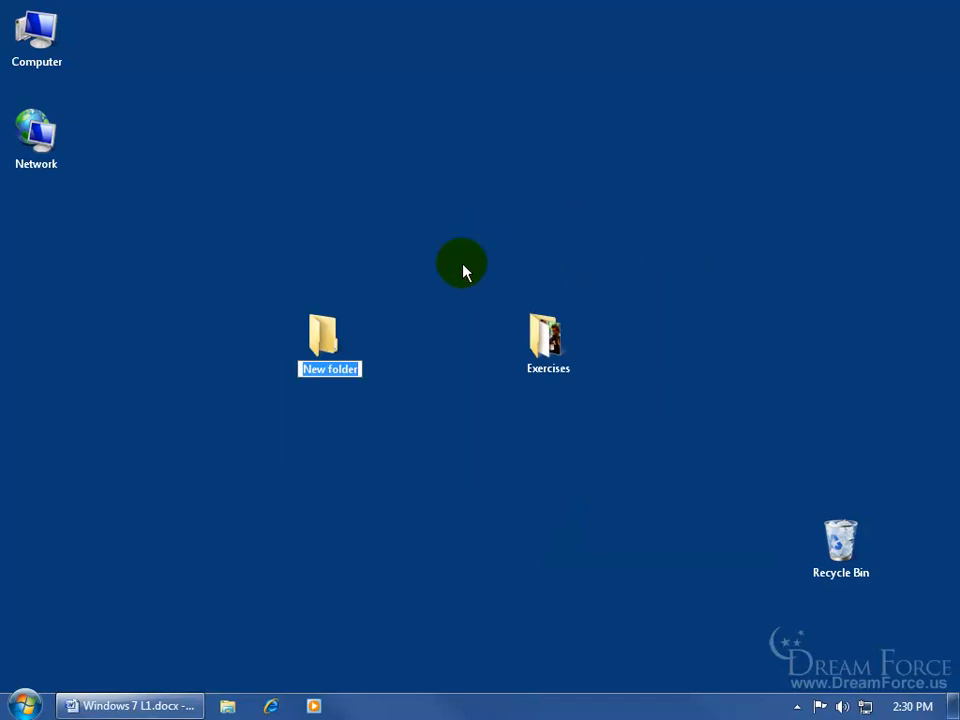
{"action": "mouse_move", "coordinate": [407, 342]}
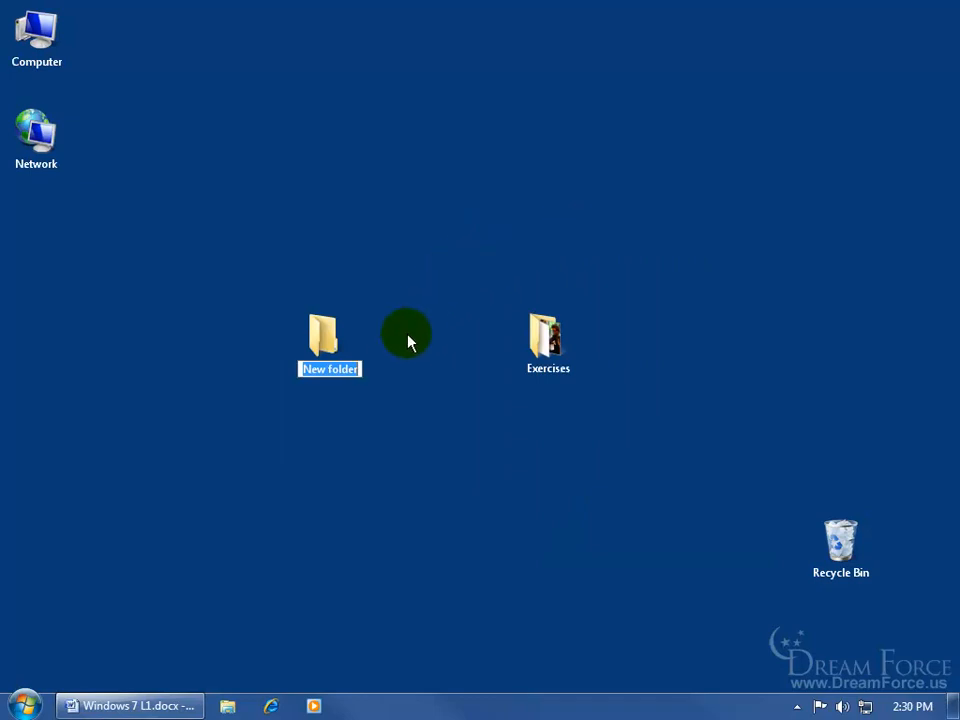
{"action": "mouse_move", "coordinate": [378, 392]}
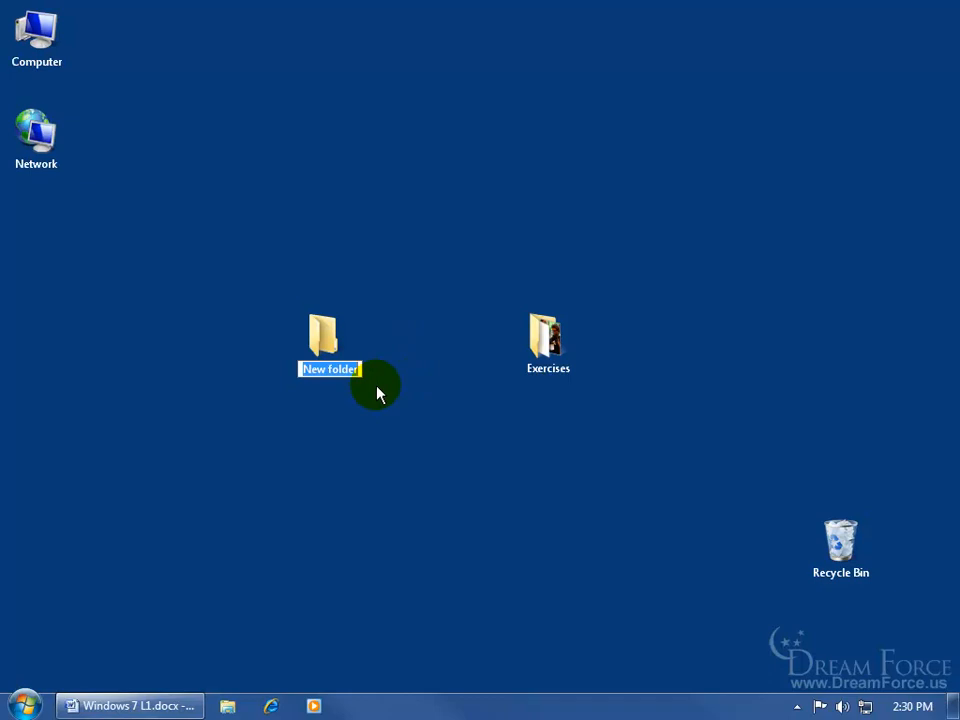
{"action": "mouse_move", "coordinate": [454, 380]}
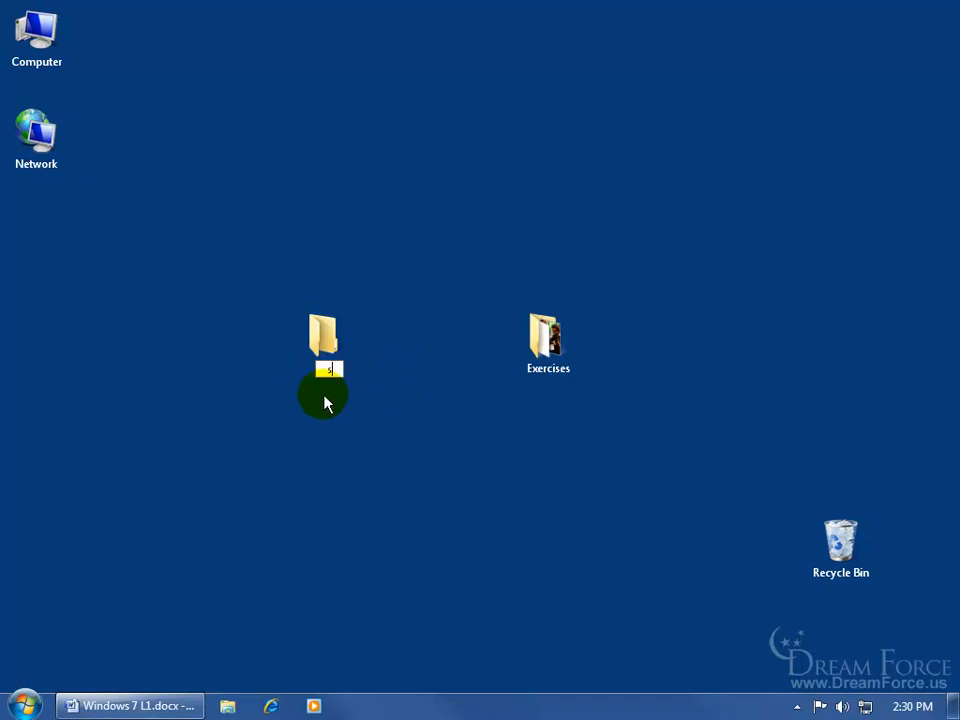
{"action": "type", "text": "start"}
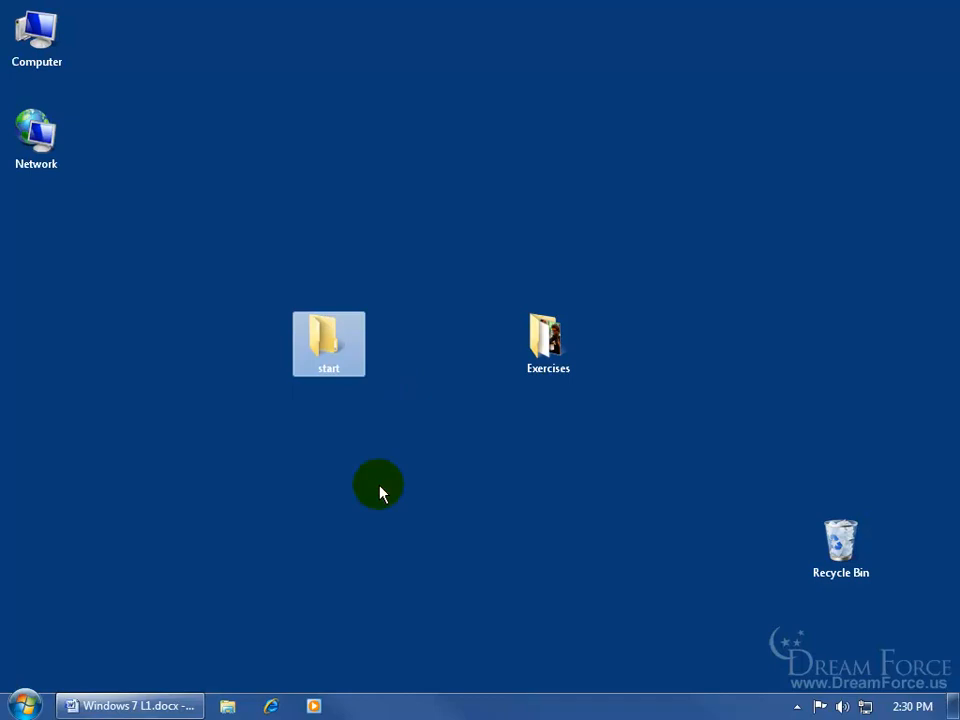
Rename the 'start' folder to 'typing', then finally to 'word up'
{"action": "right_click", "coordinate": [328, 343]}
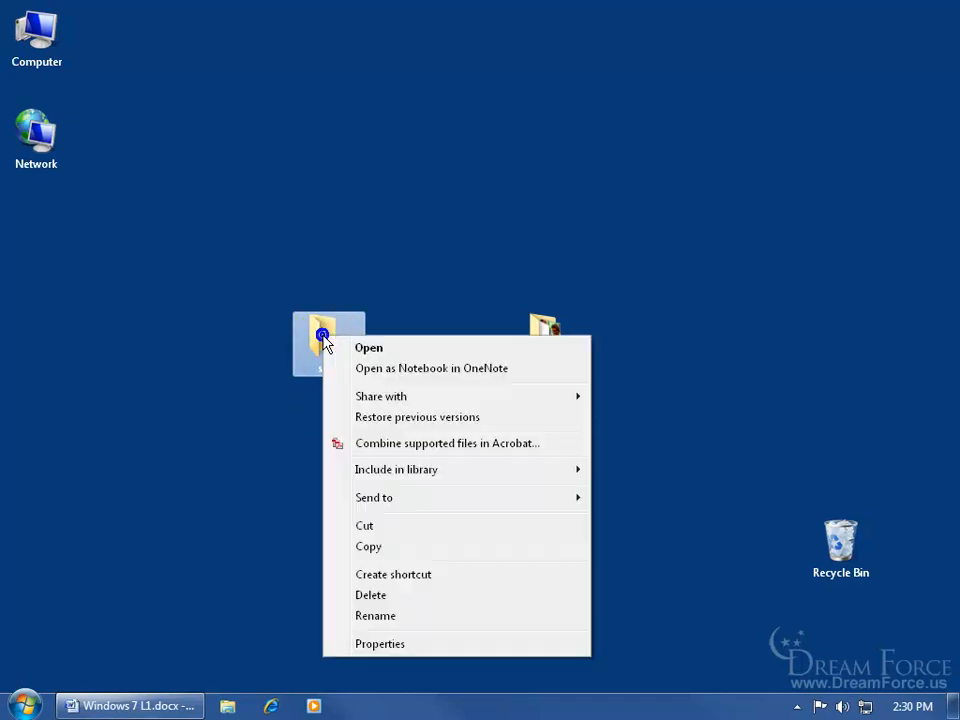
{"action": "mouse_move", "coordinate": [375, 615]}
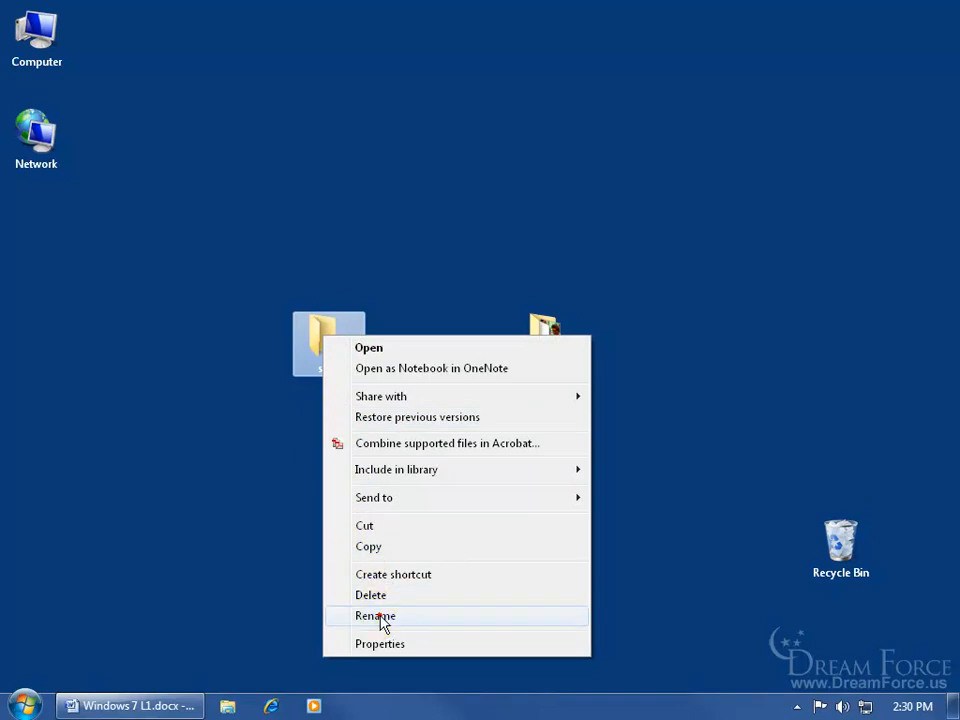
{"action": "left_click", "coordinate": [375, 615]}
{"action": "type", "text": "typing"}
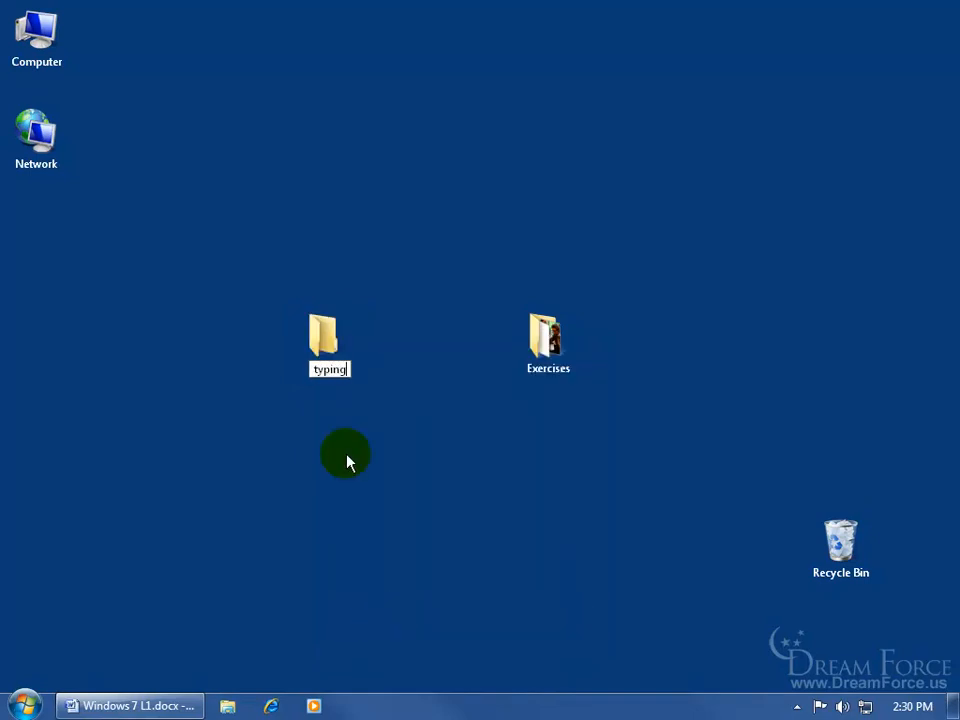
{"action": "left_click", "coordinate": [329, 344]}
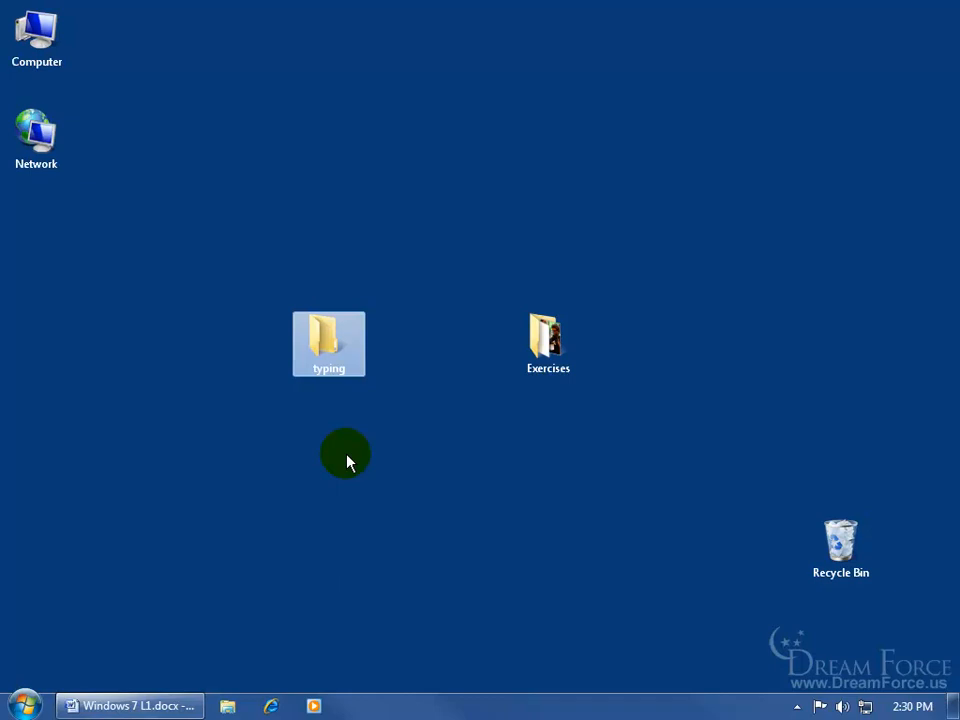
{"action": "mouse_move", "coordinate": [340, 418]}
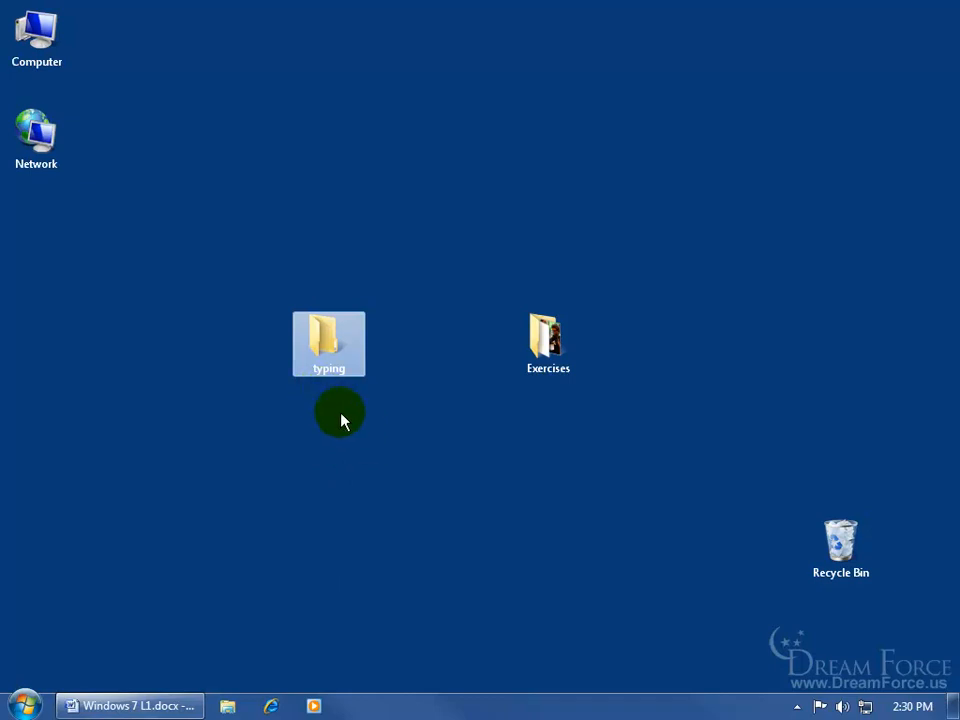
{"action": "mouse_move", "coordinate": [350, 425]}
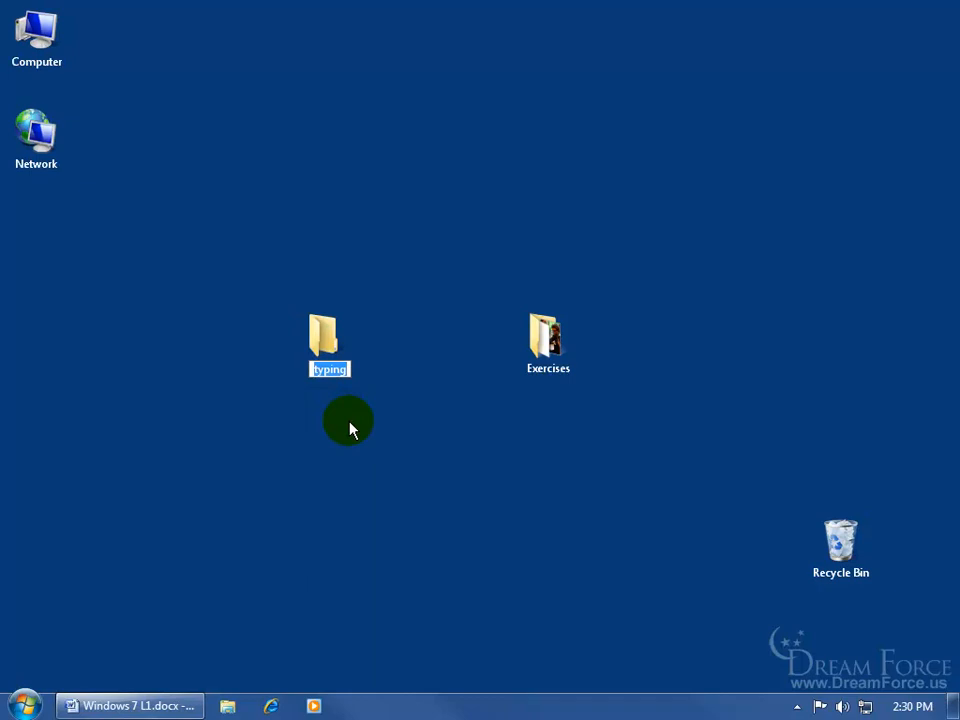
{"action": "mouse_move", "coordinate": [336, 415]}
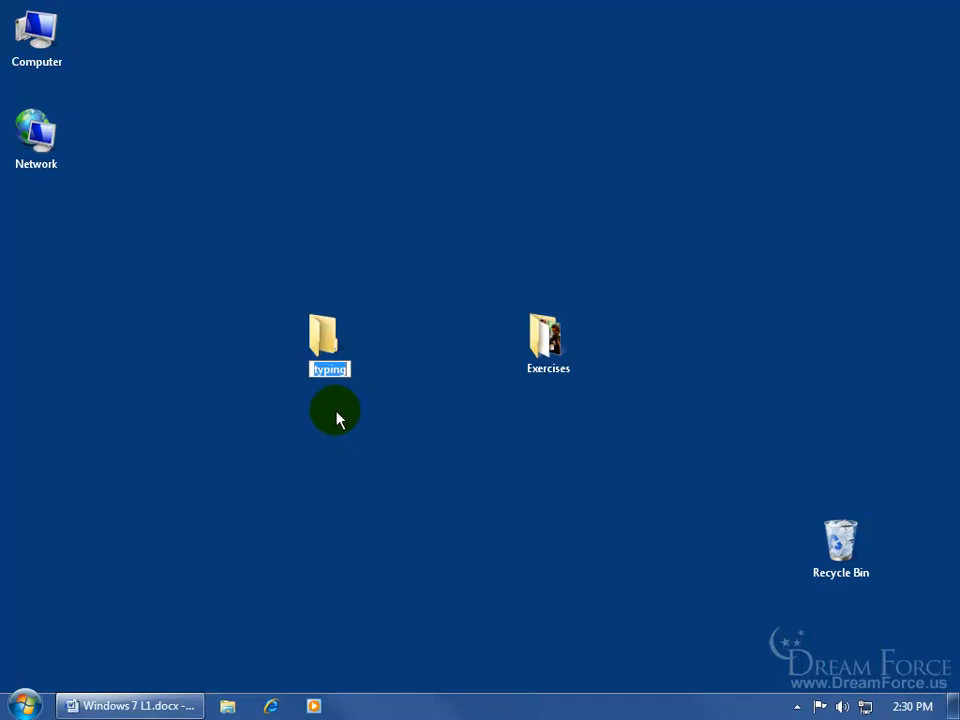
{"action": "type", "text": "word up"}
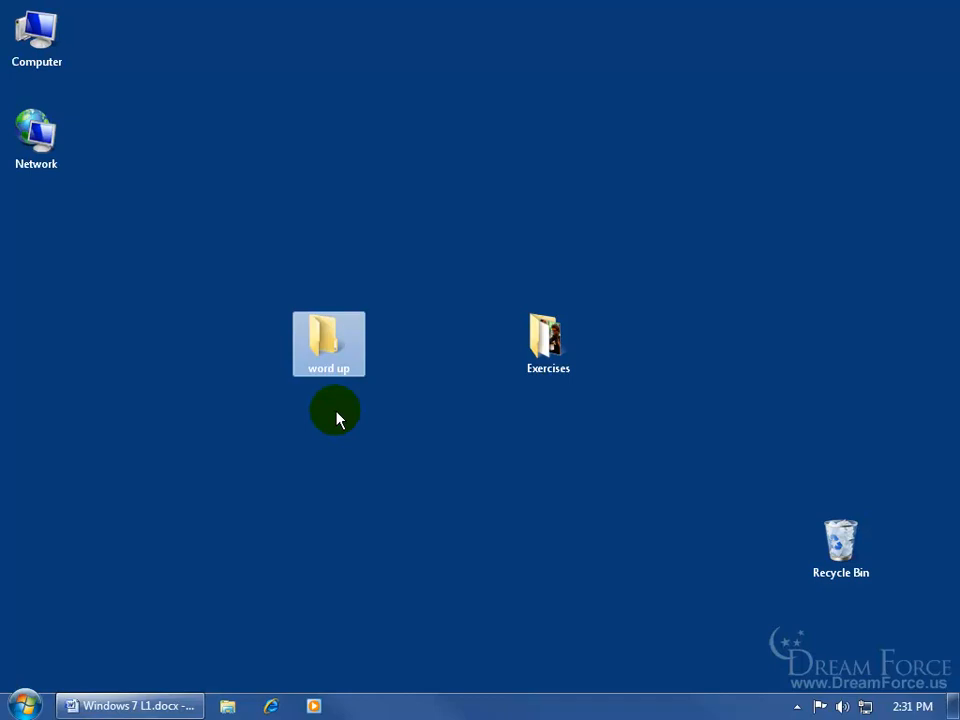
{"action": "mouse_move", "coordinate": [165, 513]}
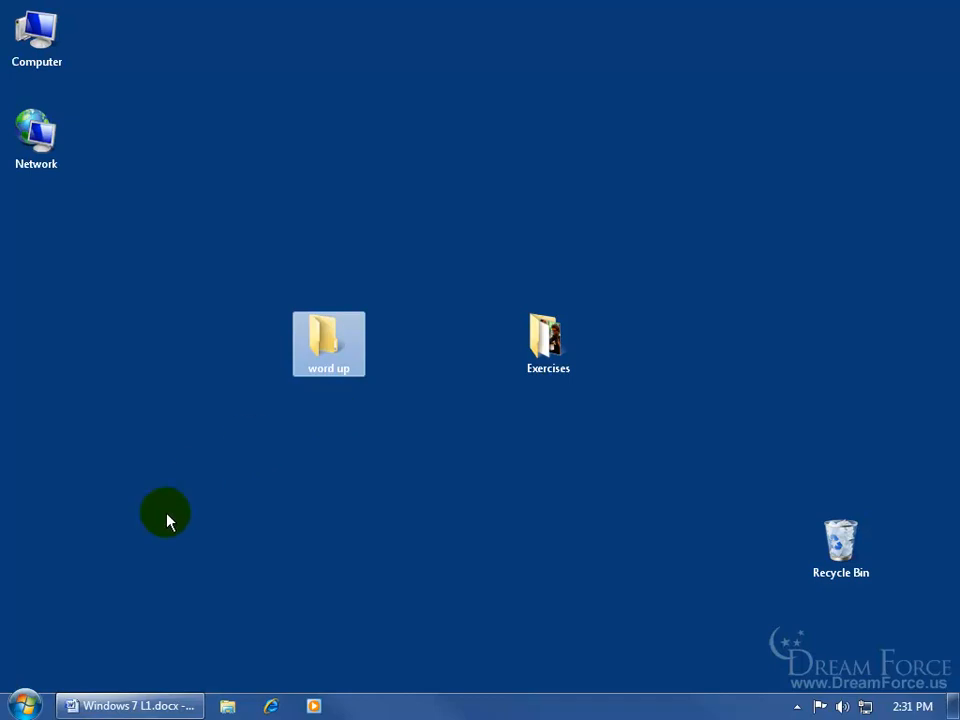
Open Windows Explorer from the Start button and show Desktop under Favorites
{"action": "right_click", "coordinate": [20, 705]}
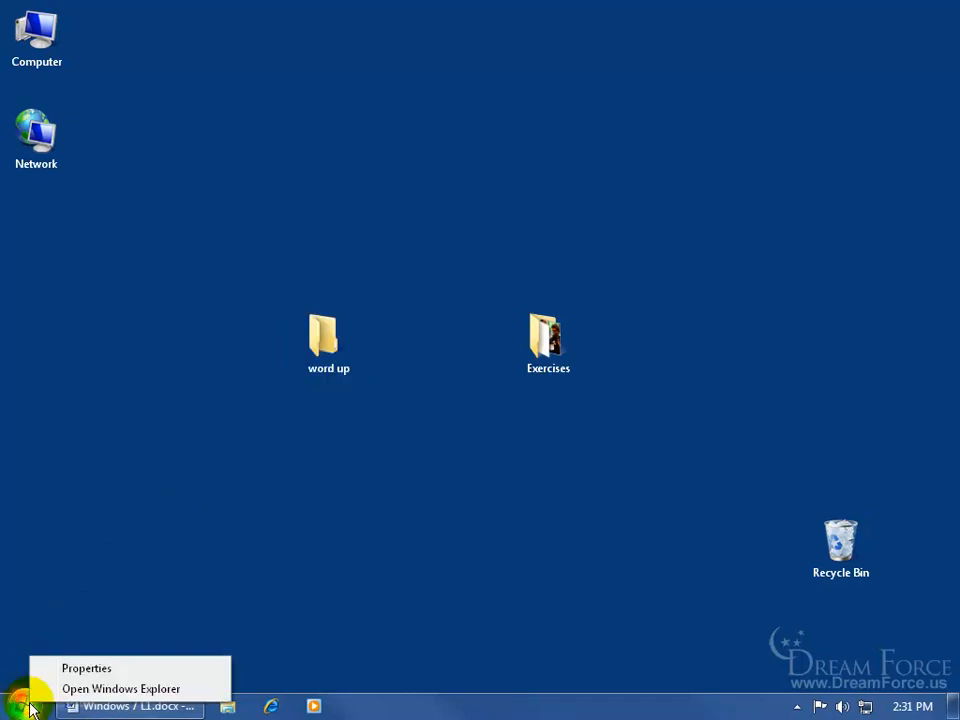
{"action": "left_click", "coordinate": [120, 688]}
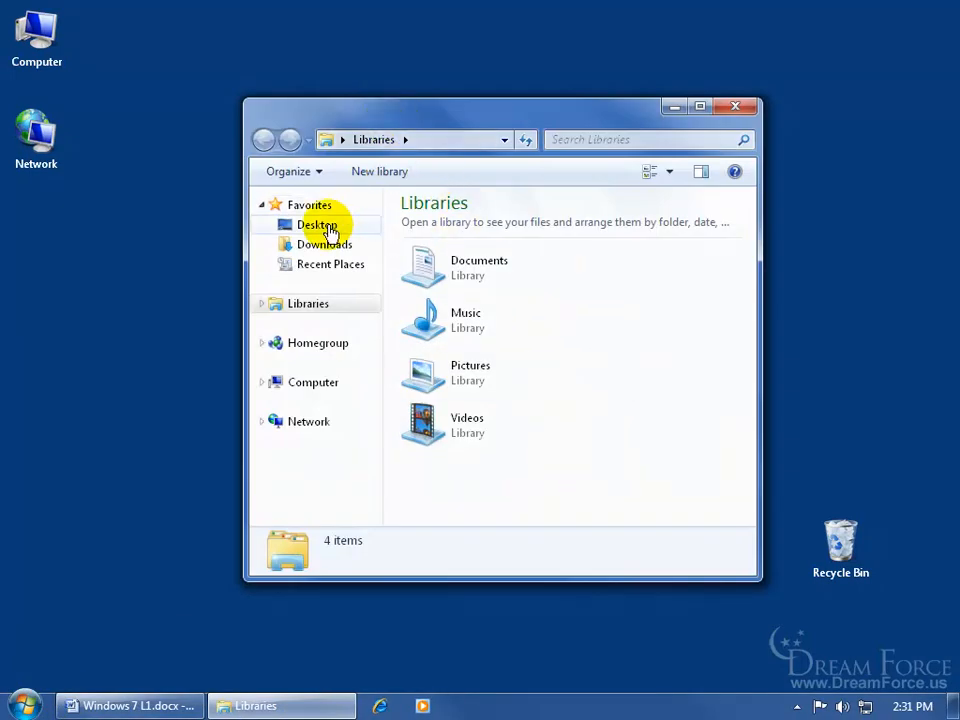
{"action": "left_click", "coordinate": [317, 224]}
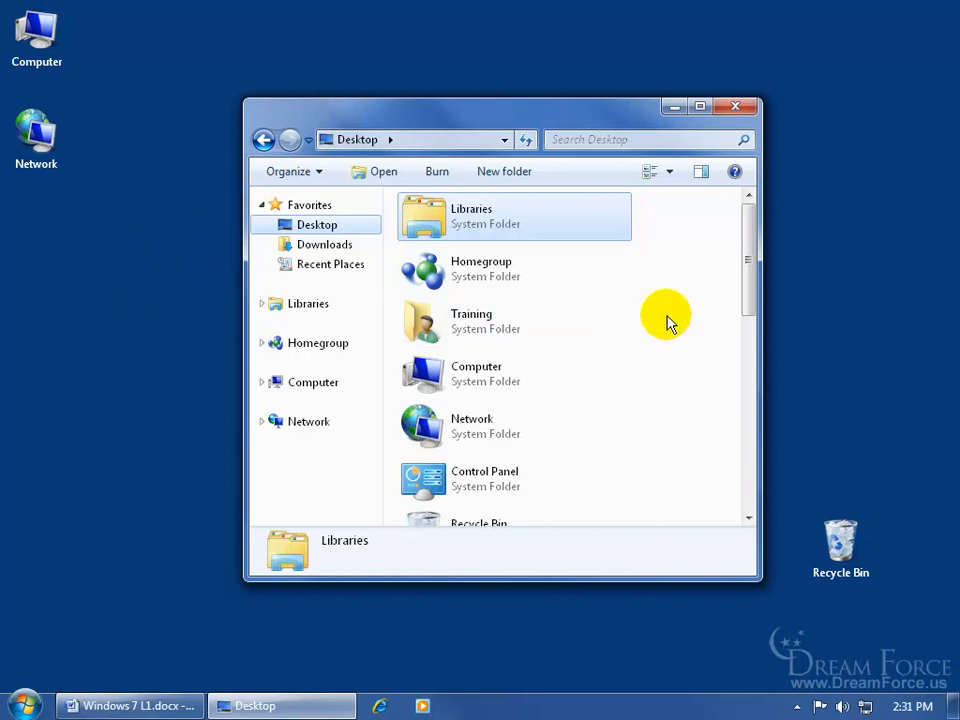
{"action": "mouse_move", "coordinate": [658, 330]}
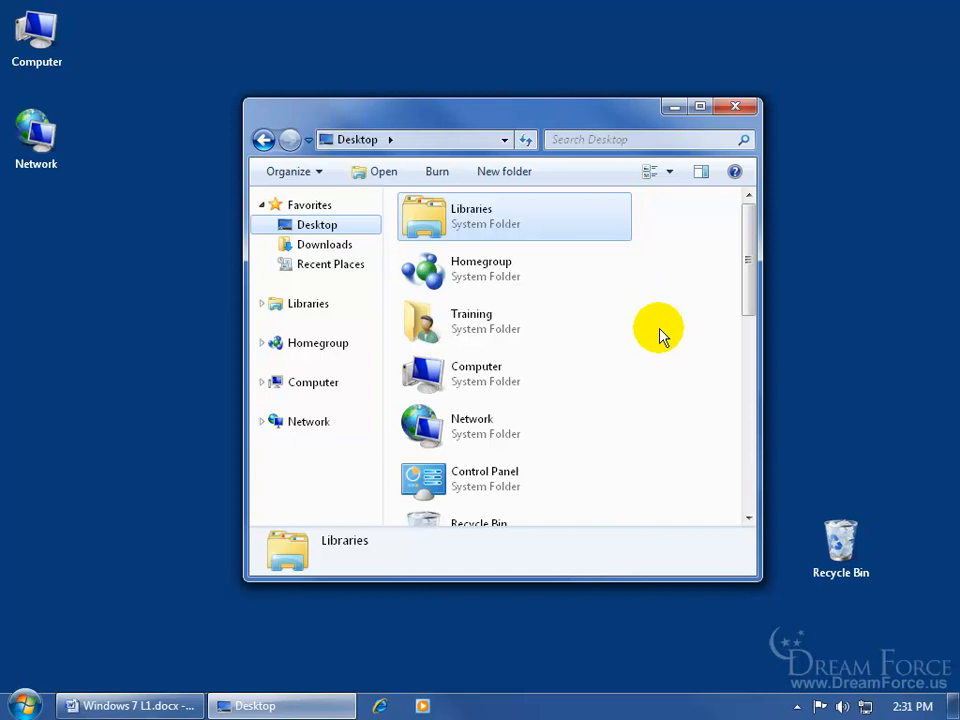
{"action": "mouse_move", "coordinate": [503, 171]}
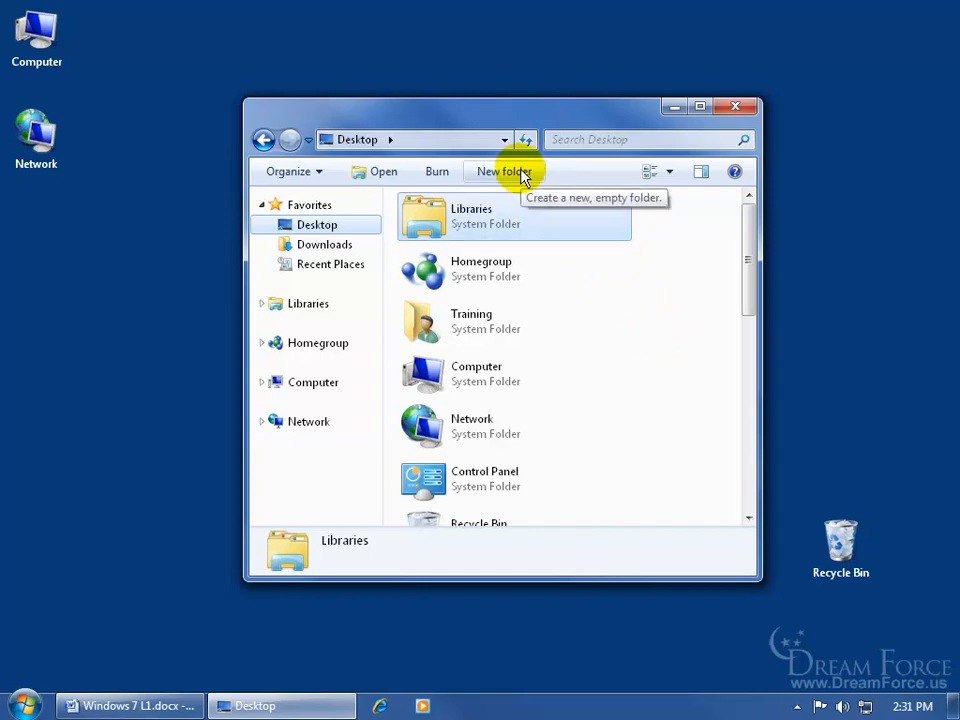
Create a folder named 'Holidays' in the Desktop location using File > New > Folder
{"action": "key", "text": "alt"}
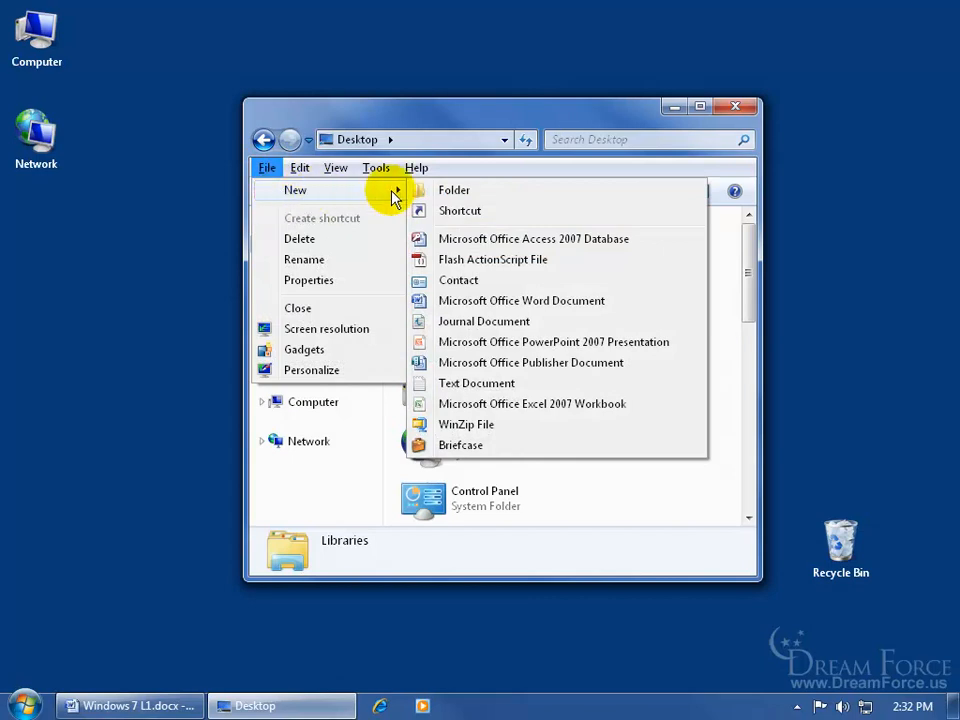
{"action": "left_click", "coordinate": [453, 189]}
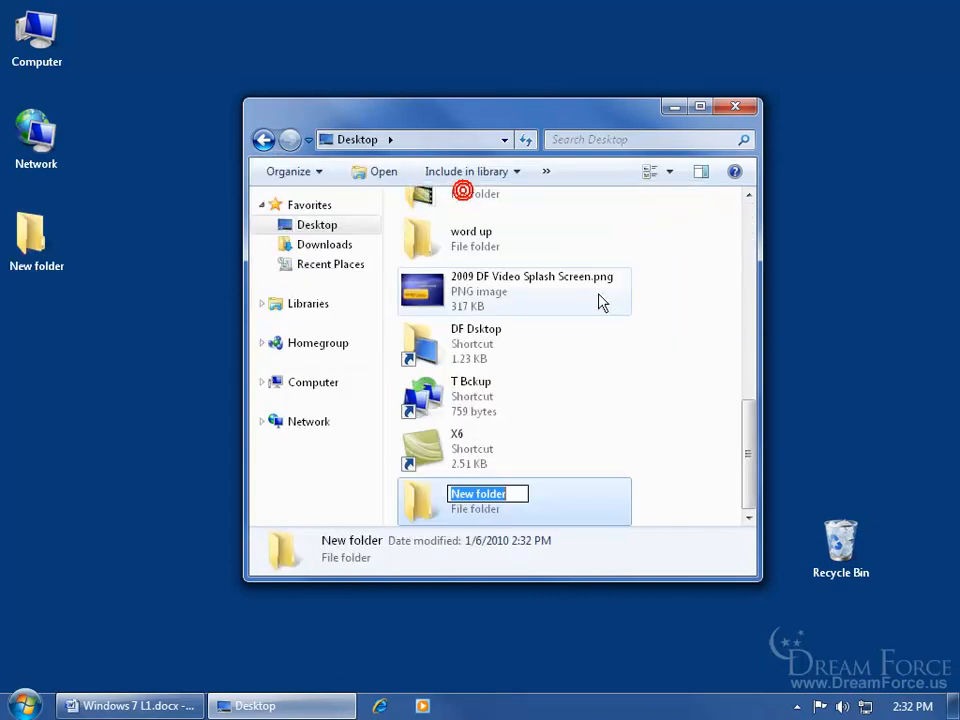
{"action": "mouse_move", "coordinate": [628, 312]}
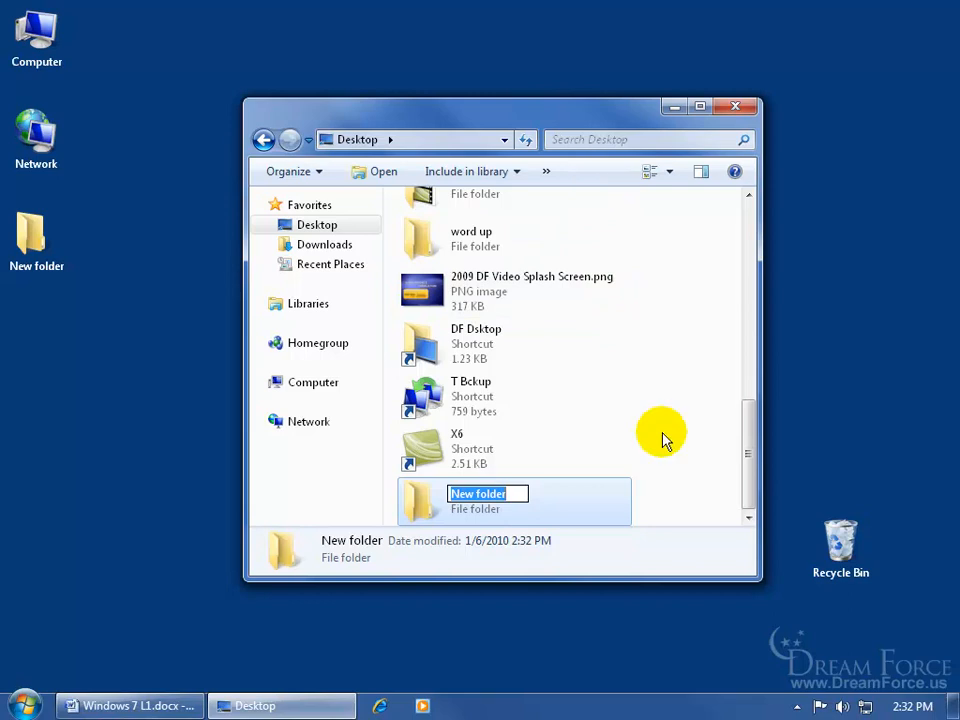
{"action": "mouse_move", "coordinate": [560, 500]}
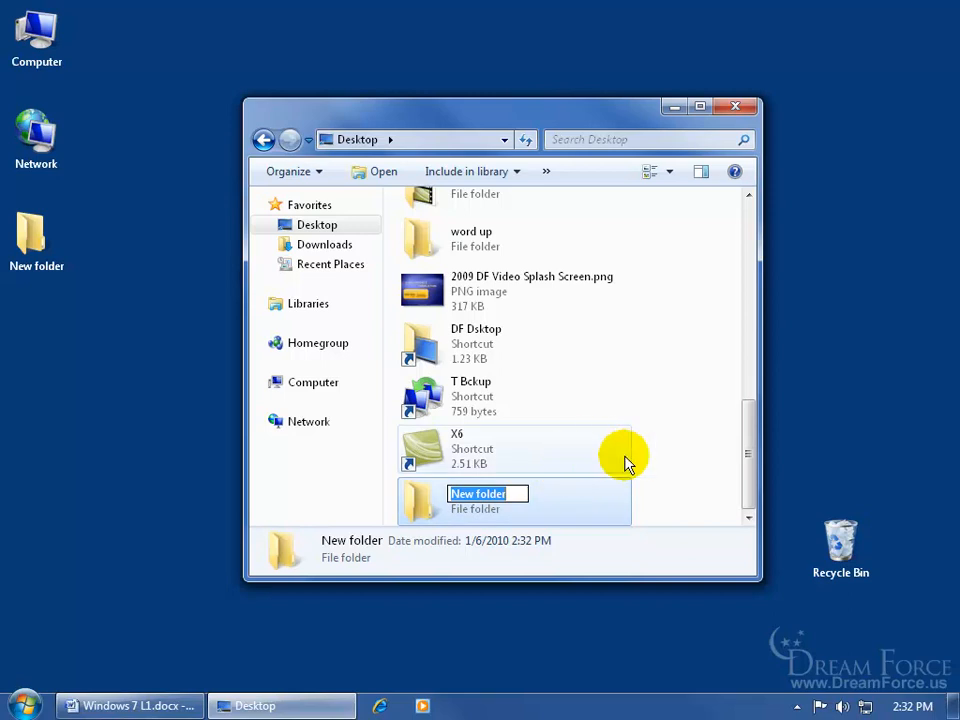
{"action": "type", "text": "Holidays"}
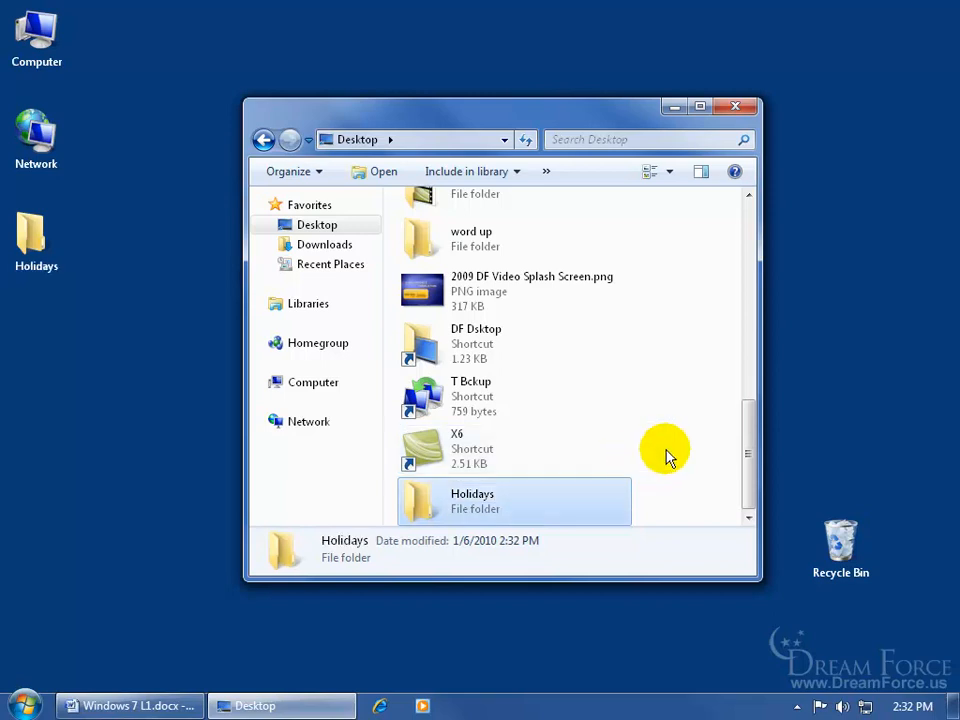
{"action": "mouse_move", "coordinate": [678, 440]}
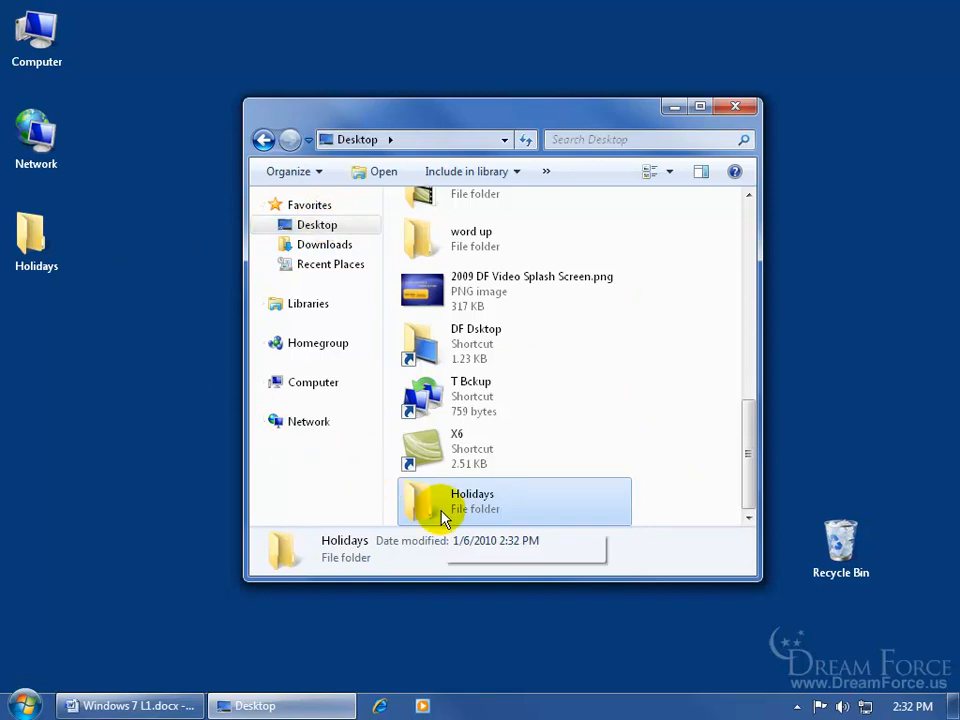
{"action": "mouse_move", "coordinate": [45, 300]}
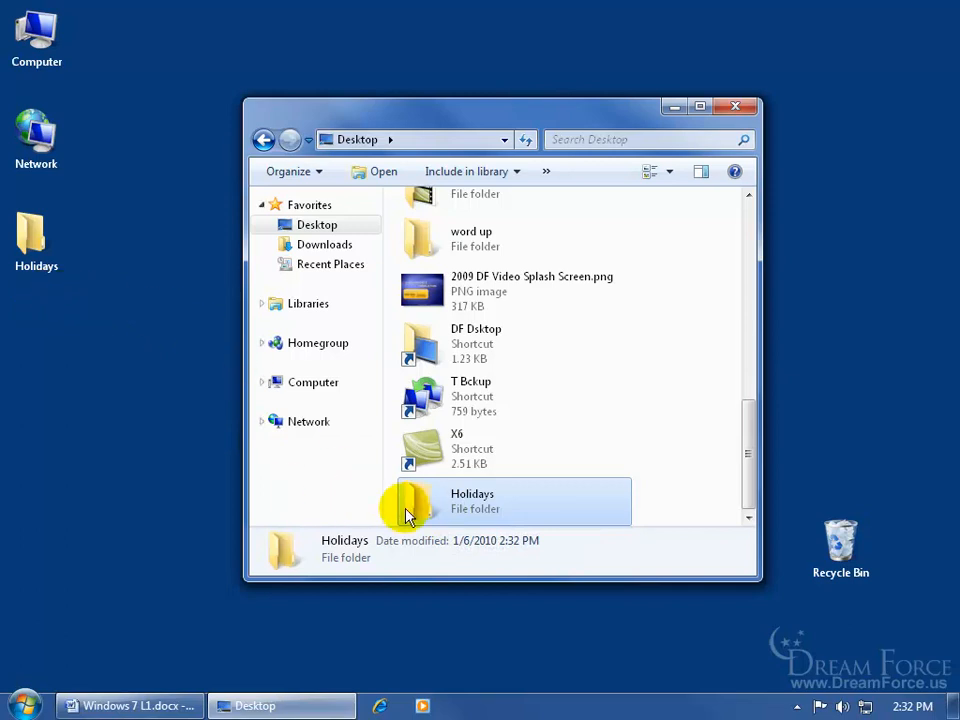
Open Holidays and add a subfolder named 'December 25' inside it
{"action": "double_click", "coordinate": [472, 501]}
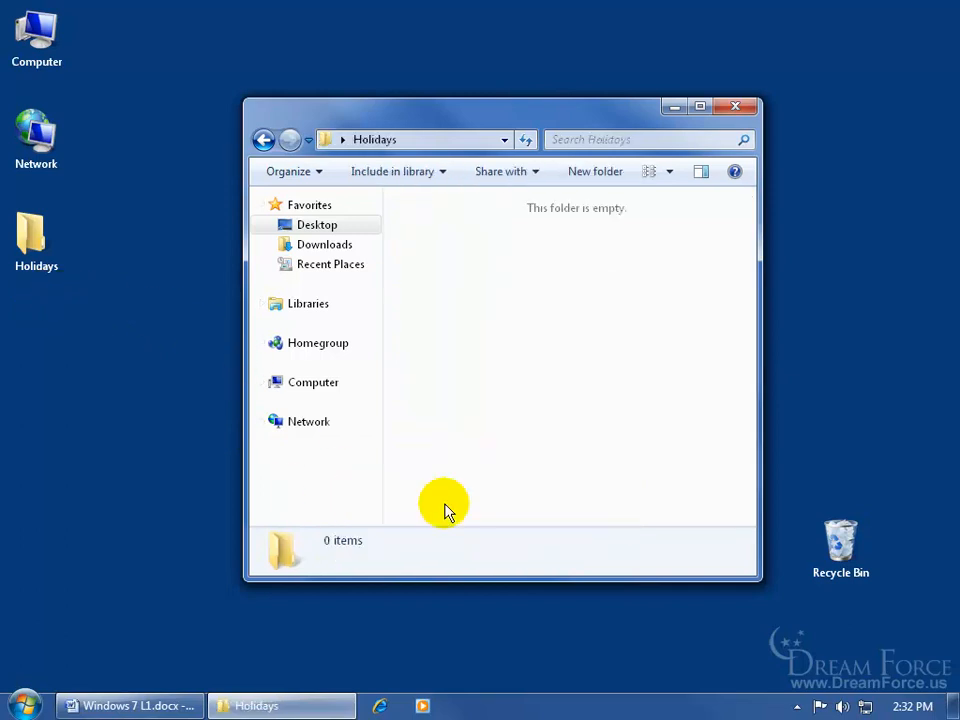
{"action": "mouse_move", "coordinate": [475, 332]}
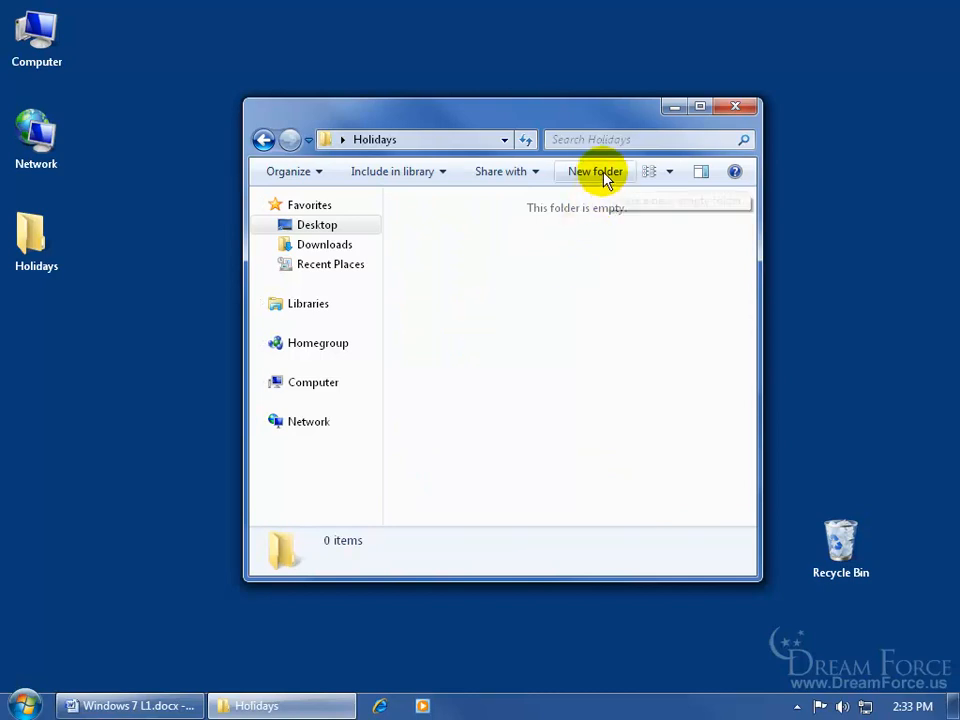
{"action": "mouse_move", "coordinate": [443, 240]}
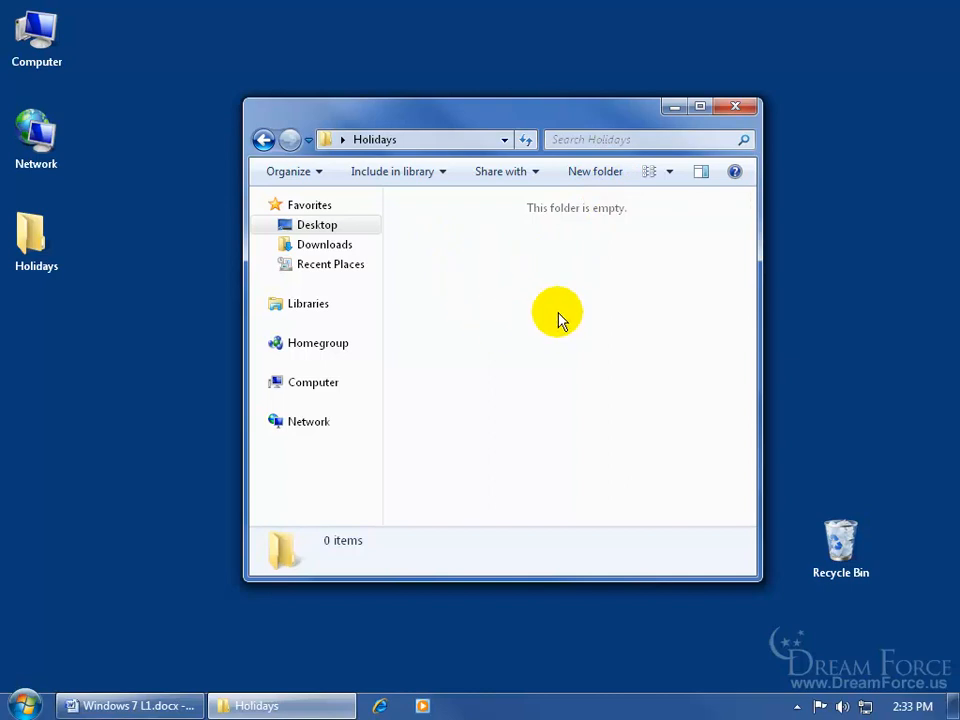
{"action": "right_click", "coordinate": [557, 311]}
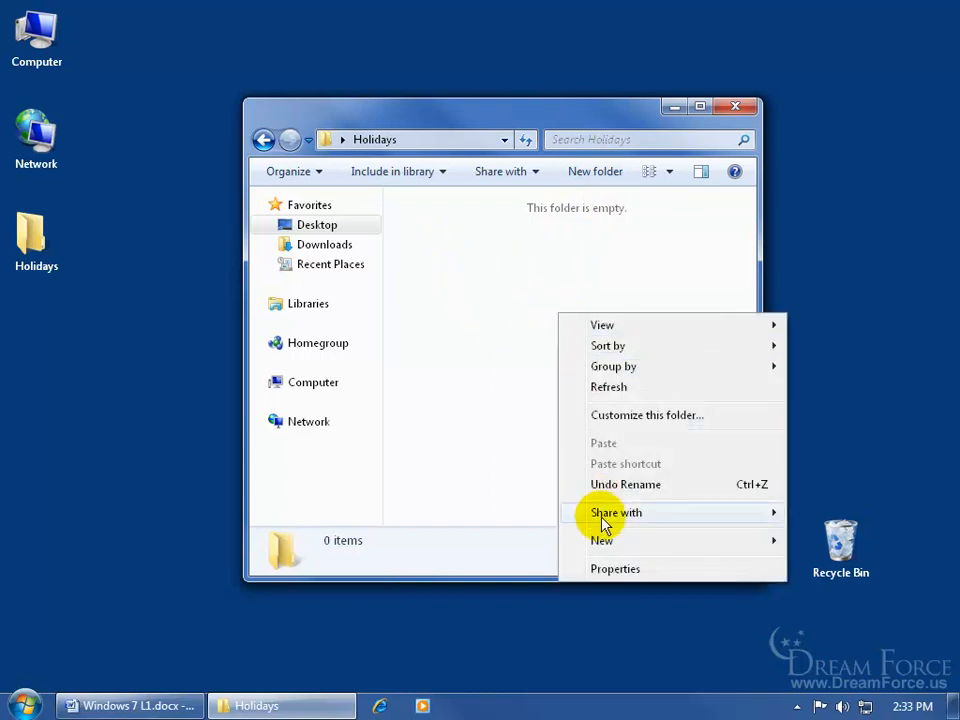
{"action": "mouse_move", "coordinate": [602, 540]}
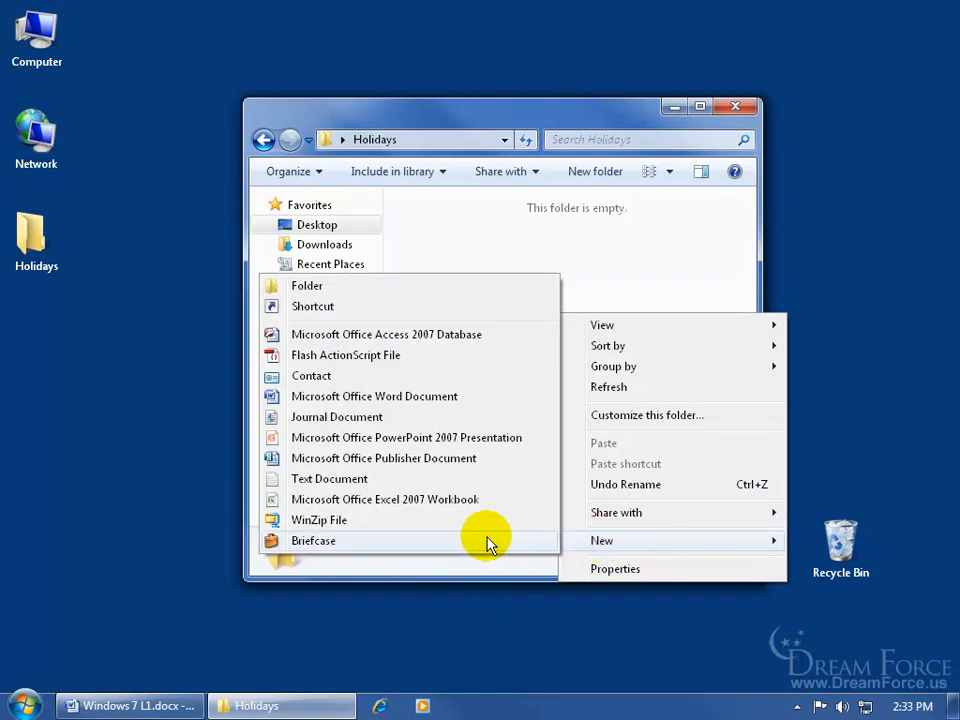
{"action": "left_click", "coordinate": [307, 285]}
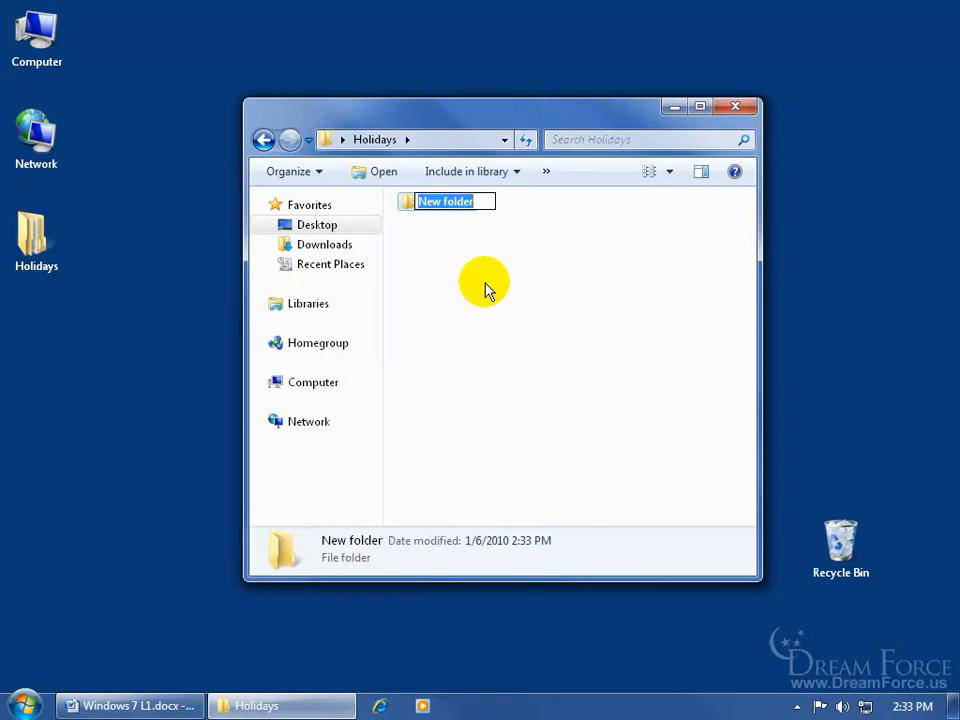
{"action": "type", "text": "December 25"}
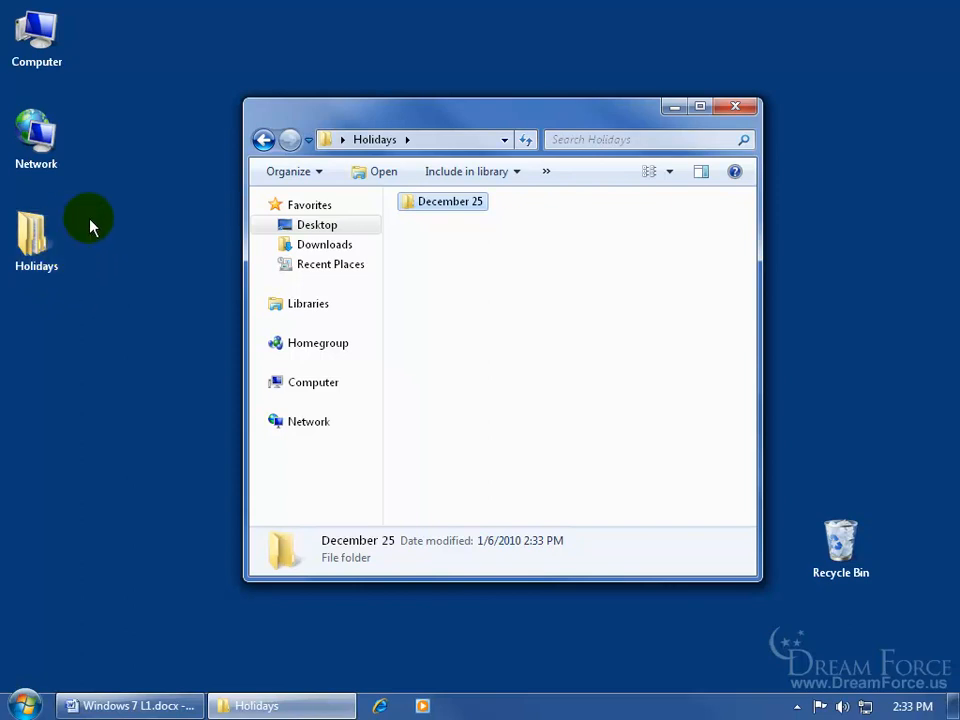
{"action": "left_click", "coordinate": [37, 235]}
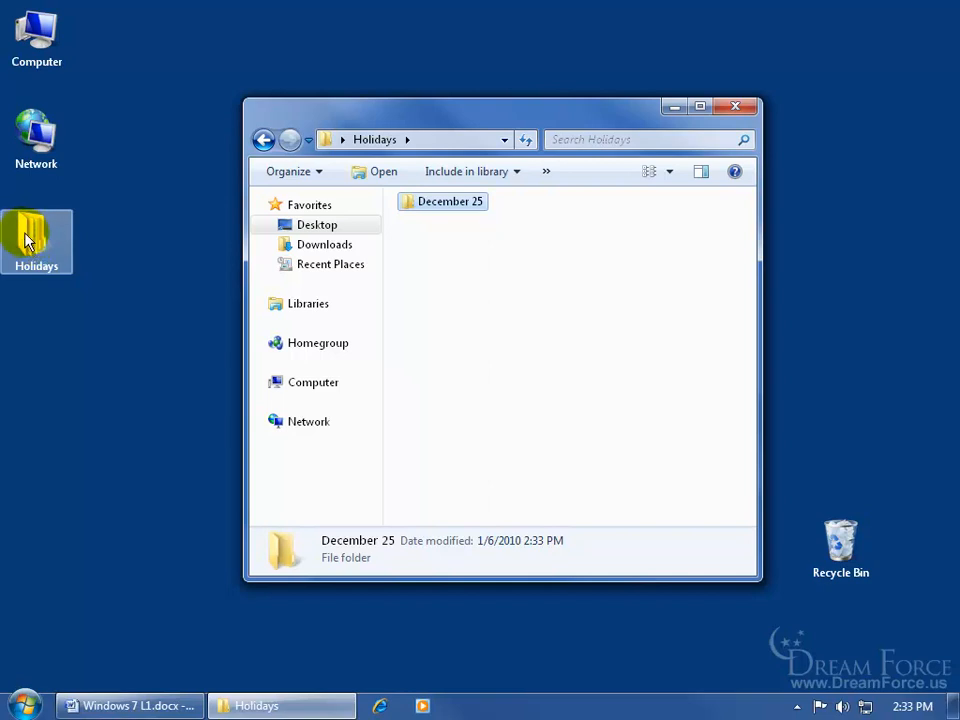
{"action": "mouse_move", "coordinate": [152, 275]}
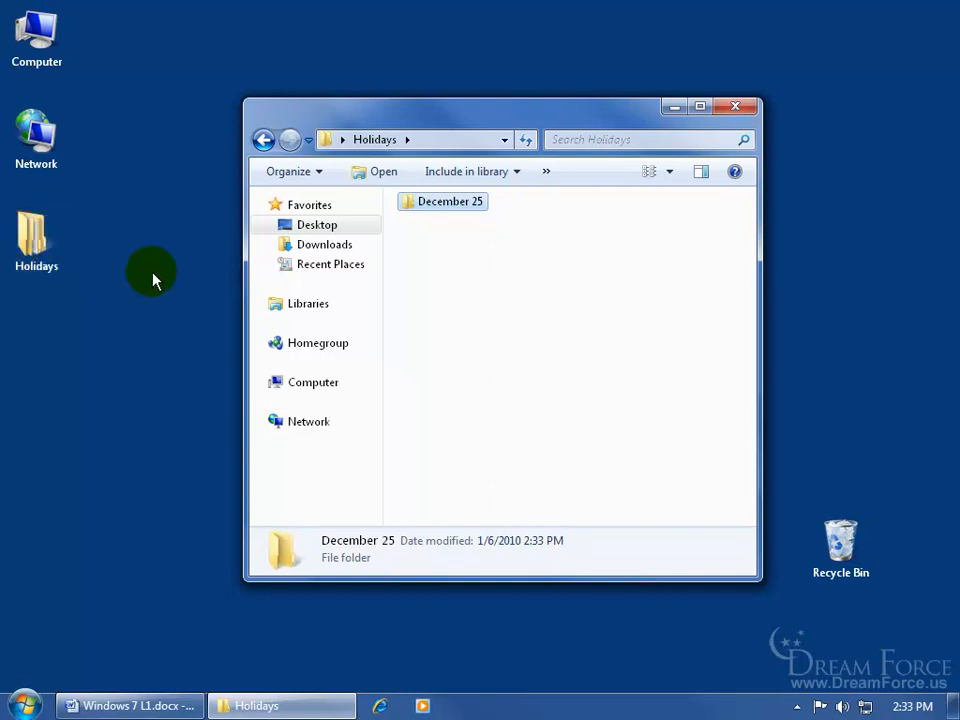
{"action": "mouse_move", "coordinate": [478, 258]}
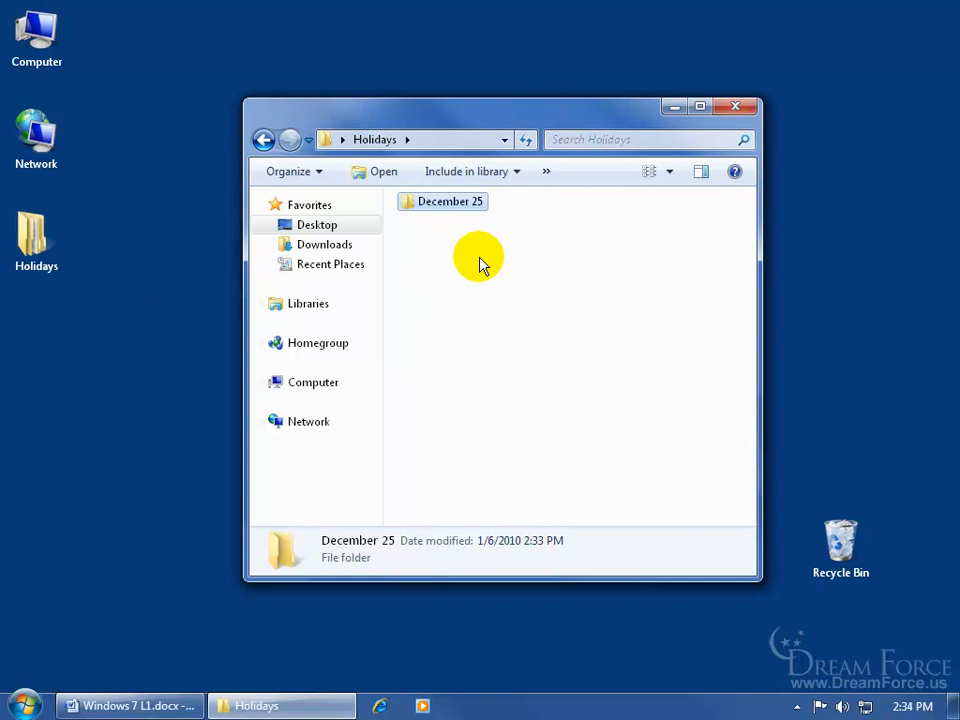
Copy December 25 and paste it twice, creating 'December 25 - Copy' and 'Copy (2)'
{"action": "right_click", "coordinate": [443, 201]}
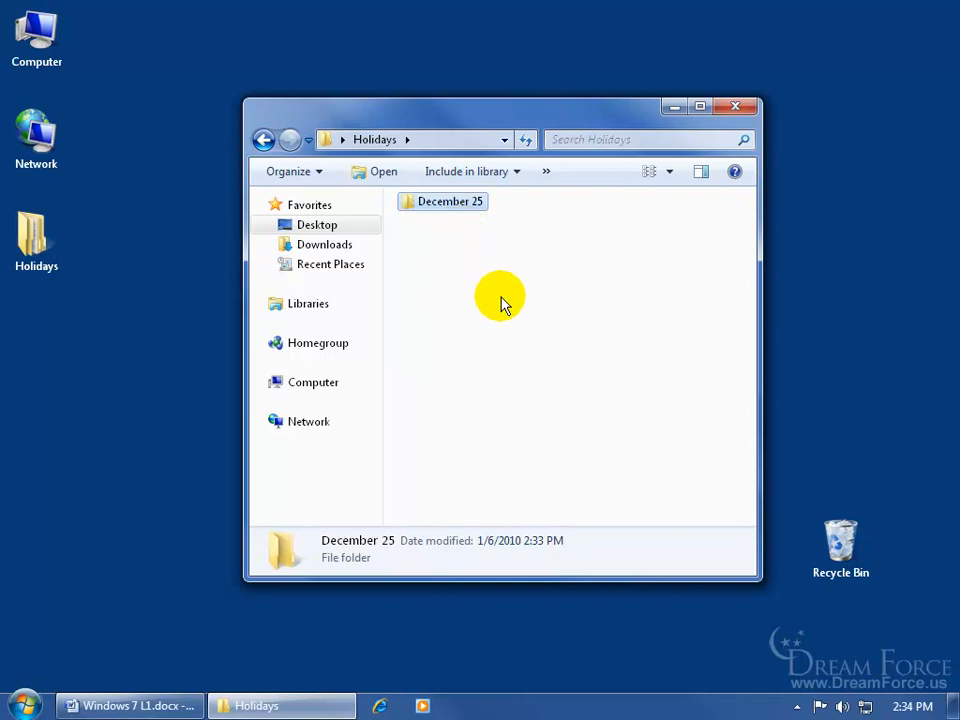
{"action": "right_click", "coordinate": [500, 297]}
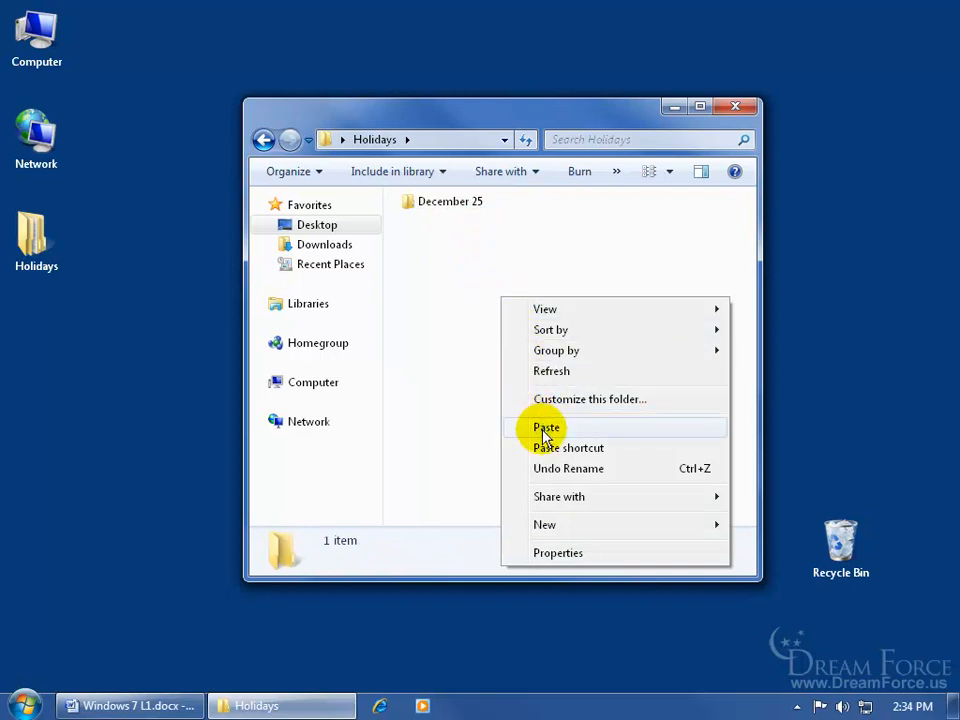
{"action": "left_click", "coordinate": [546, 428]}
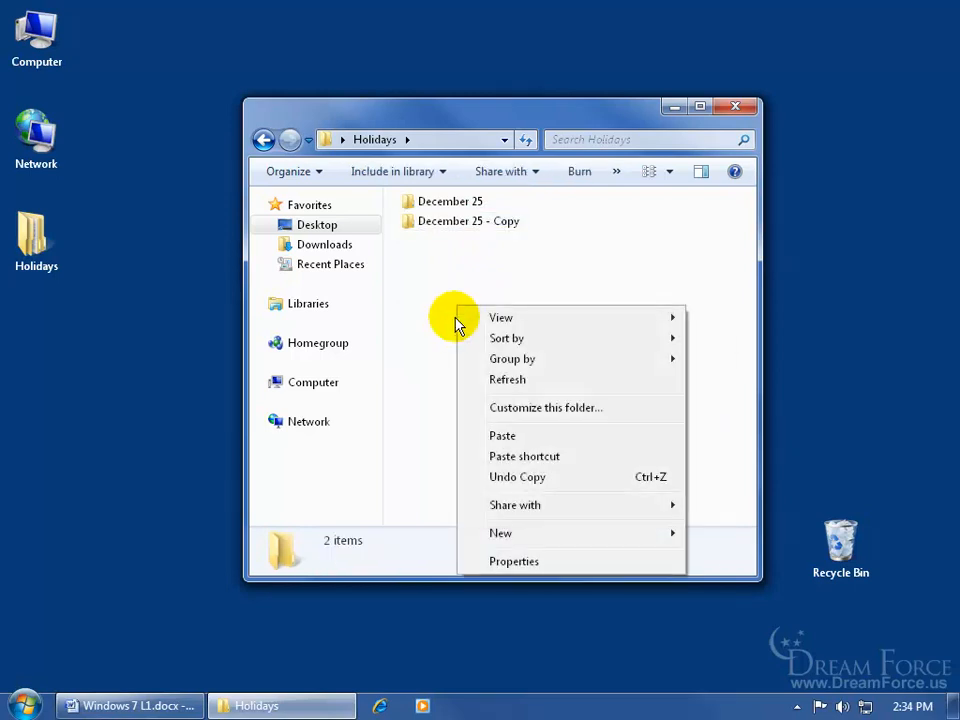
{"action": "left_click", "coordinate": [502, 435]}
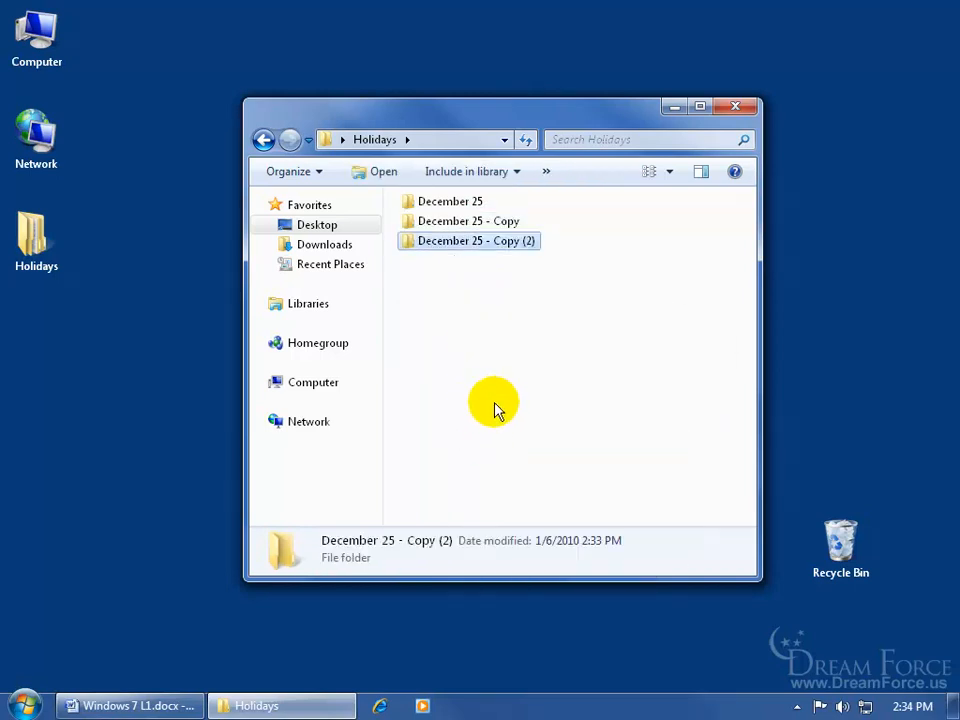
{"action": "mouse_move", "coordinate": [578, 228]}
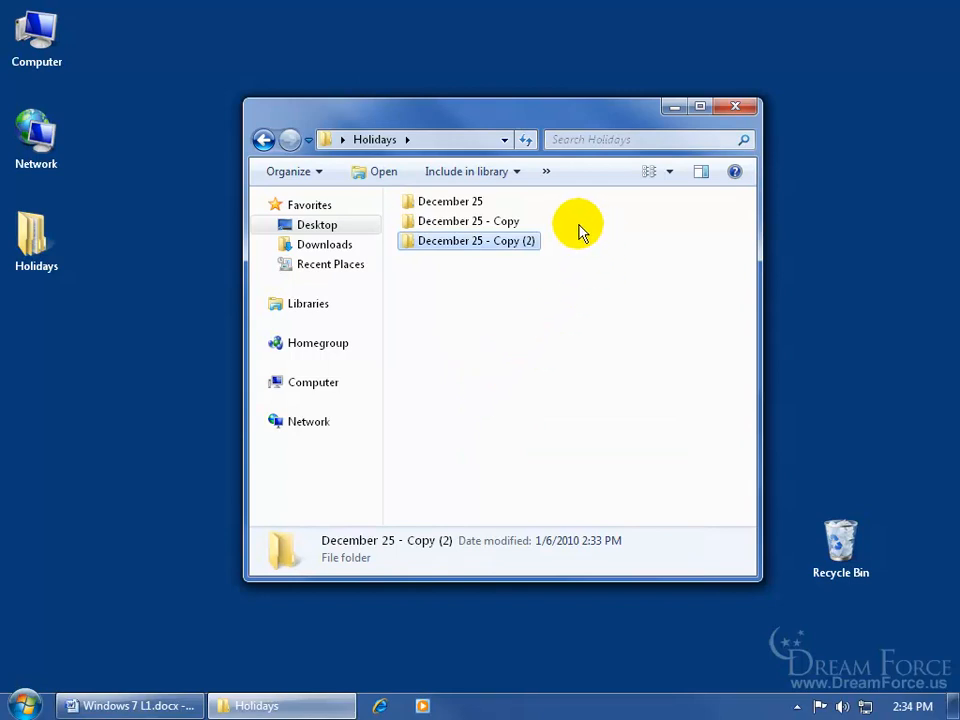
{"action": "mouse_move", "coordinate": [553, 228]}
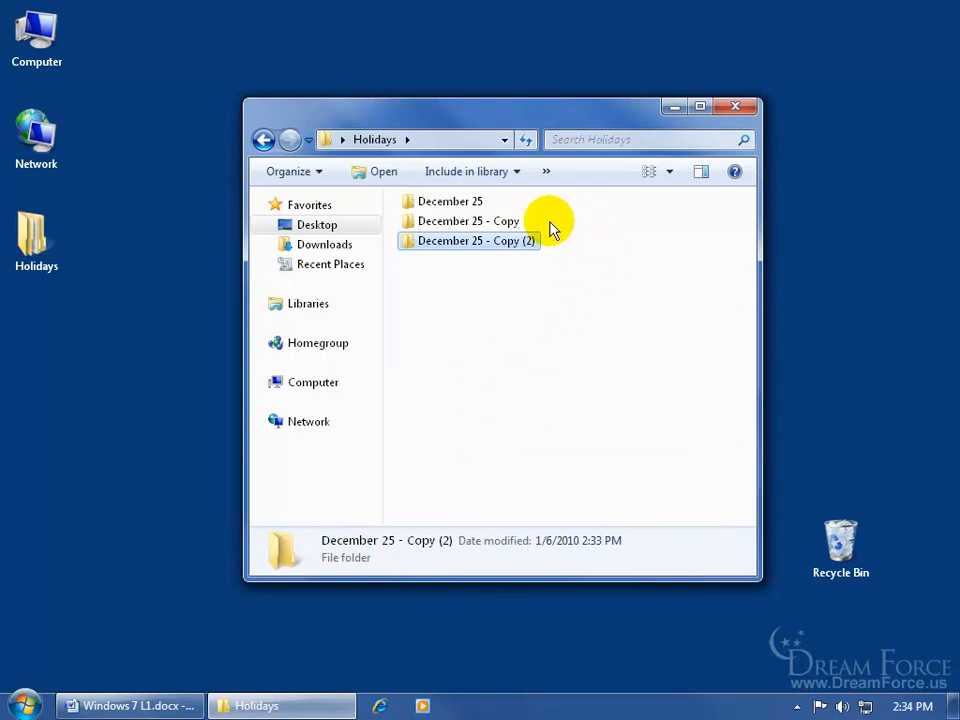
{"action": "mouse_move", "coordinate": [538, 213]}
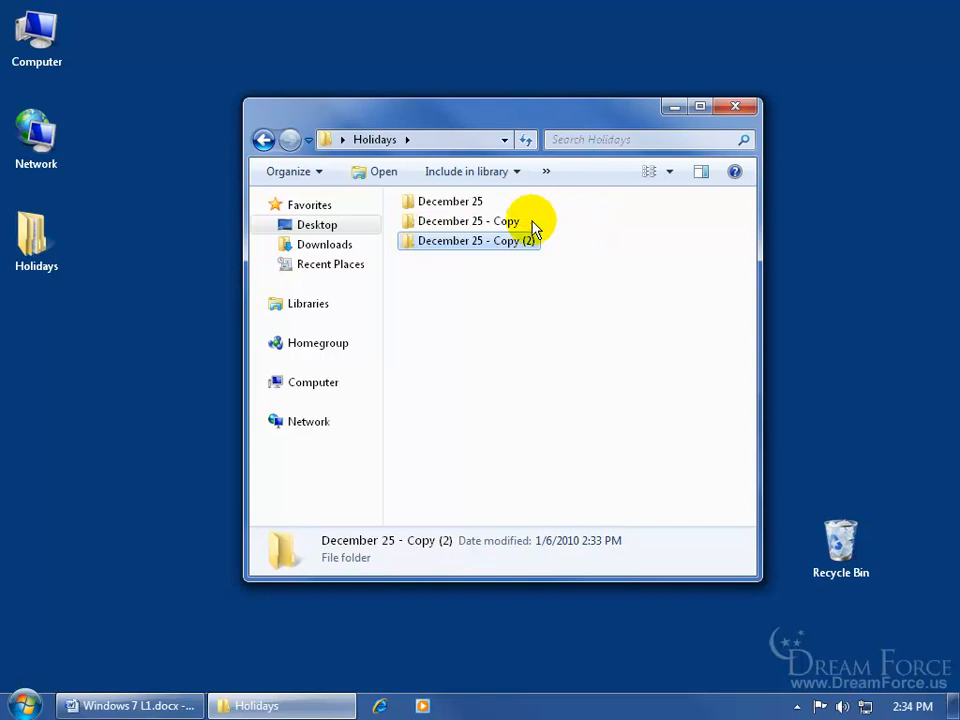
{"action": "mouse_move", "coordinate": [555, 248]}
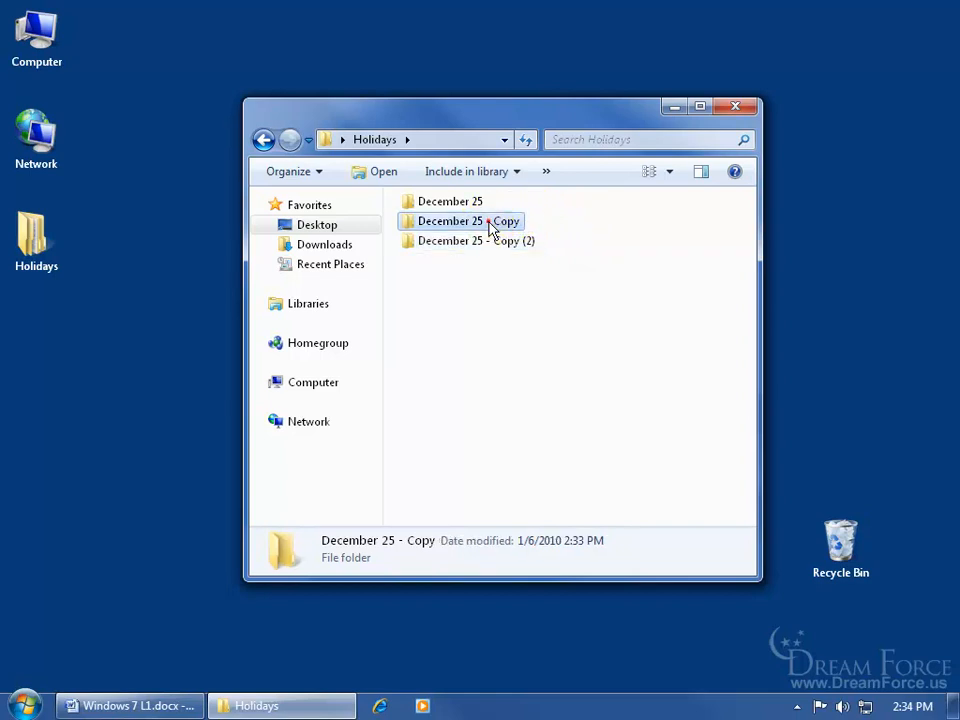
Rename 'December 25 - Copy' to 'Halloween' and 'December 25 - Copy (2)' to 'Easter'
{"action": "key", "text": "F2"}
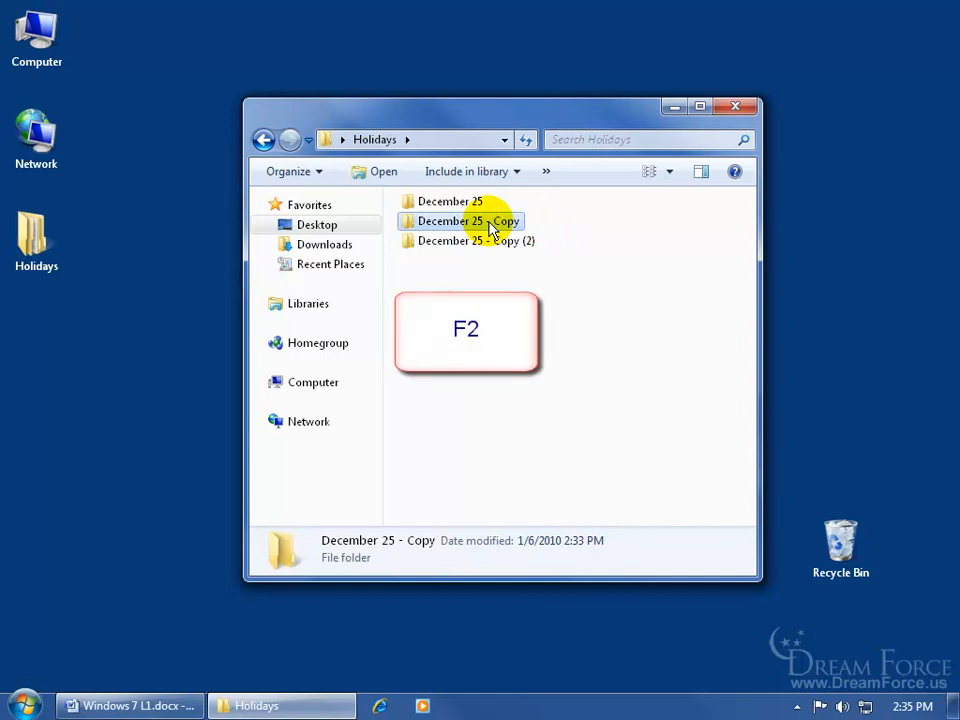
{"action": "key", "text": "F2"}
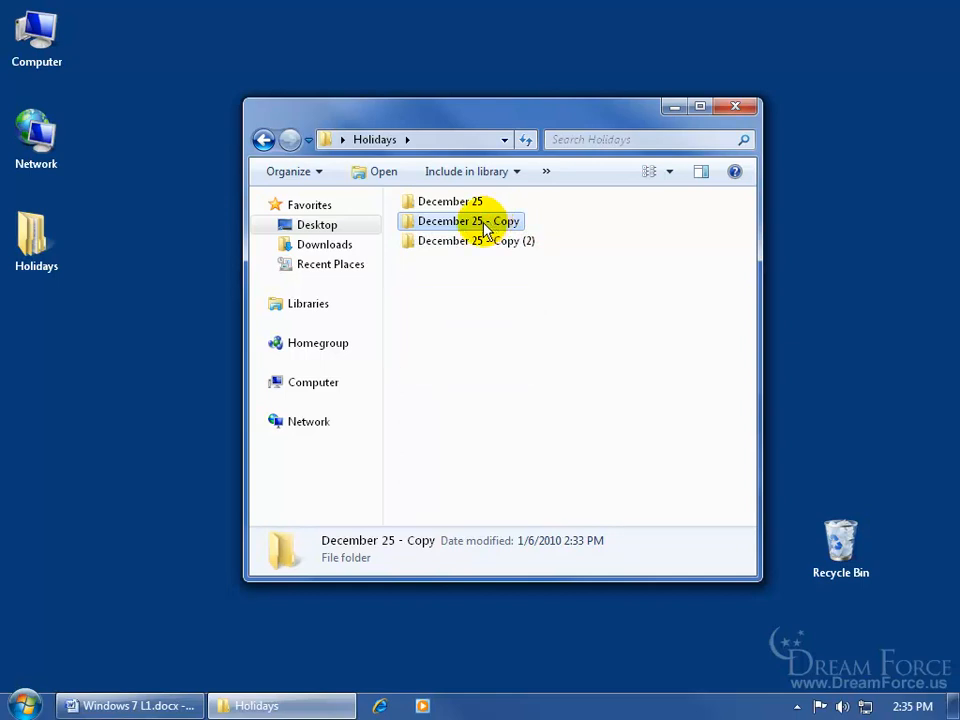
{"action": "left_click", "coordinate": [460, 221]}
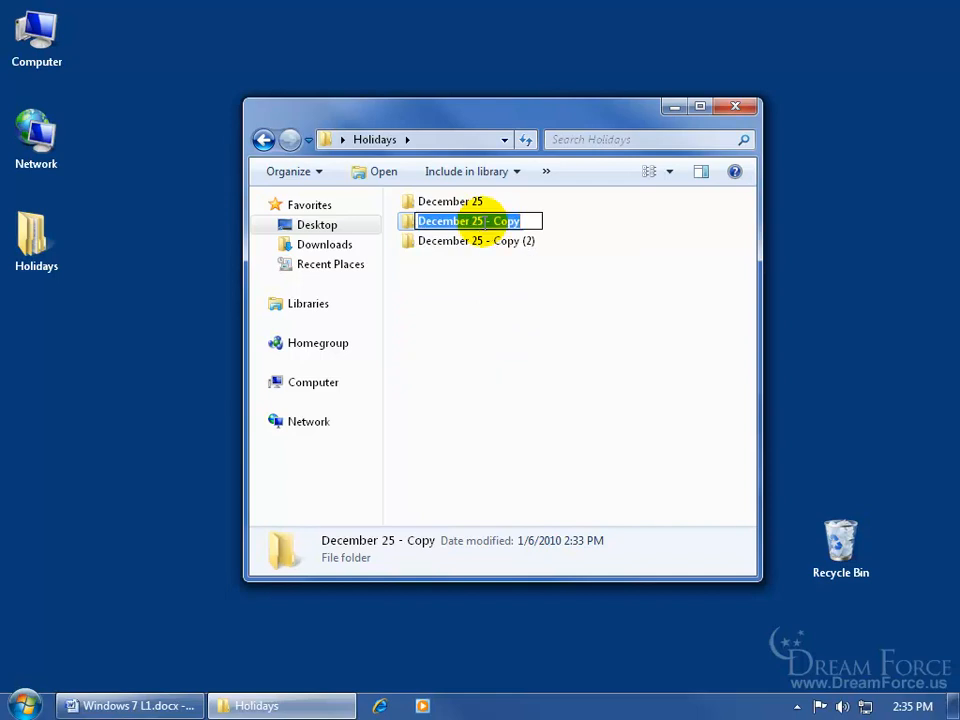
{"action": "type", "text": "Halloween"}
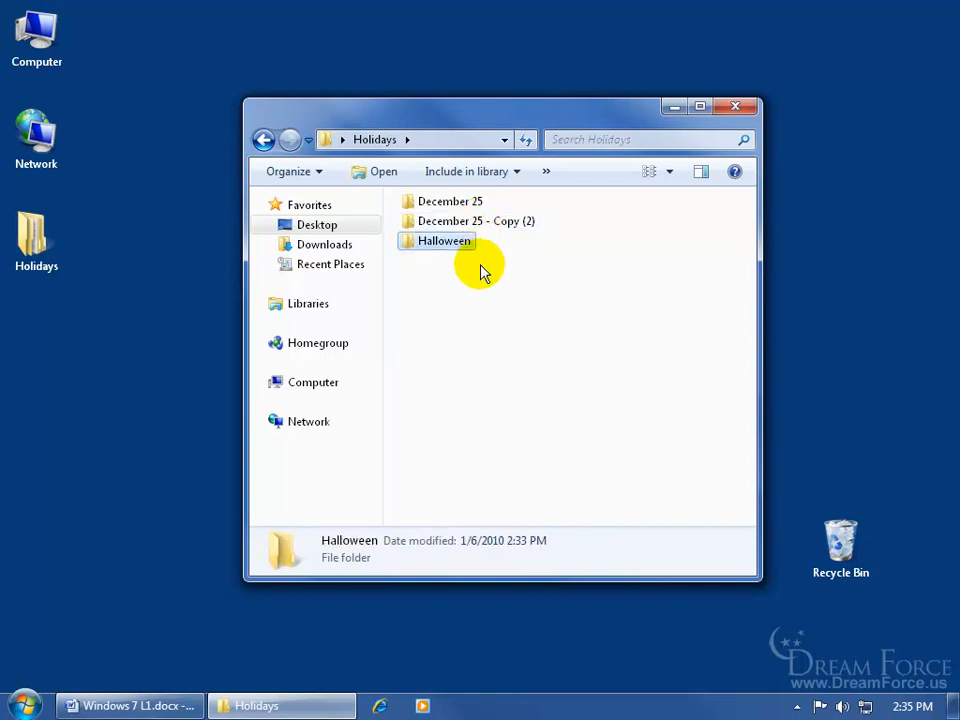
{"action": "mouse_move", "coordinate": [498, 258]}
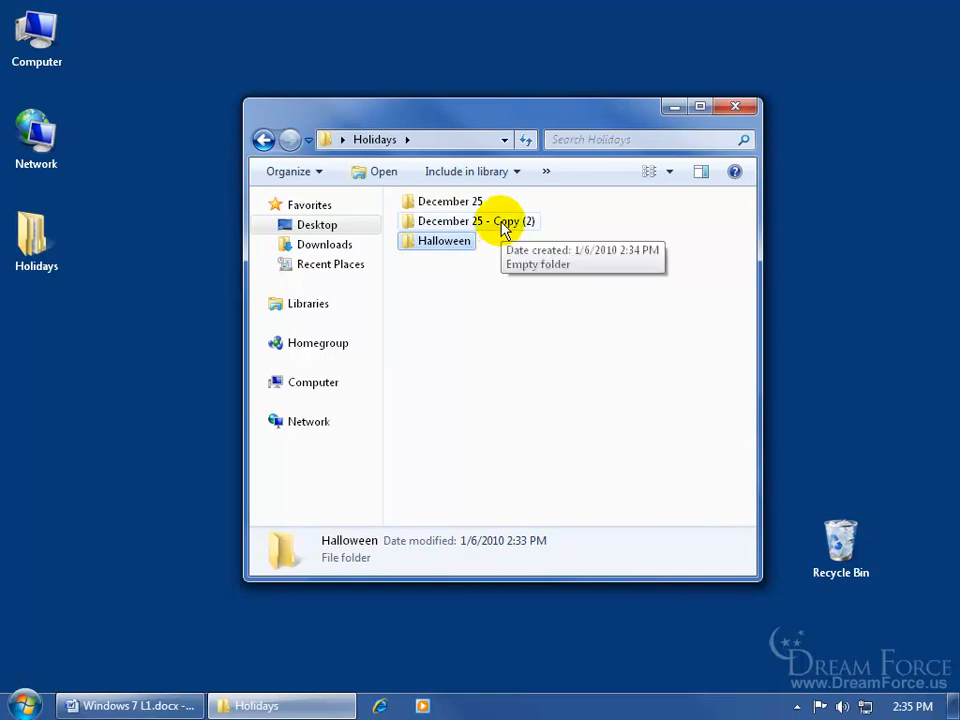
{"action": "right_click", "coordinate": [475, 221]}
{"action": "type", "text": "Easter"}
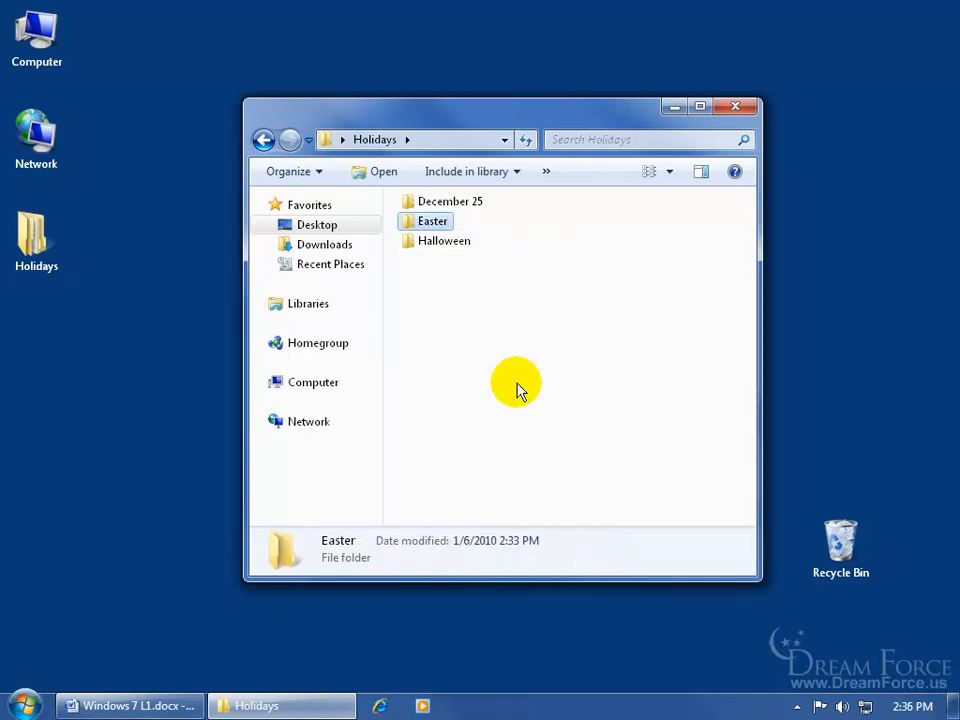
{"action": "mouse_move", "coordinate": [475, 340]}
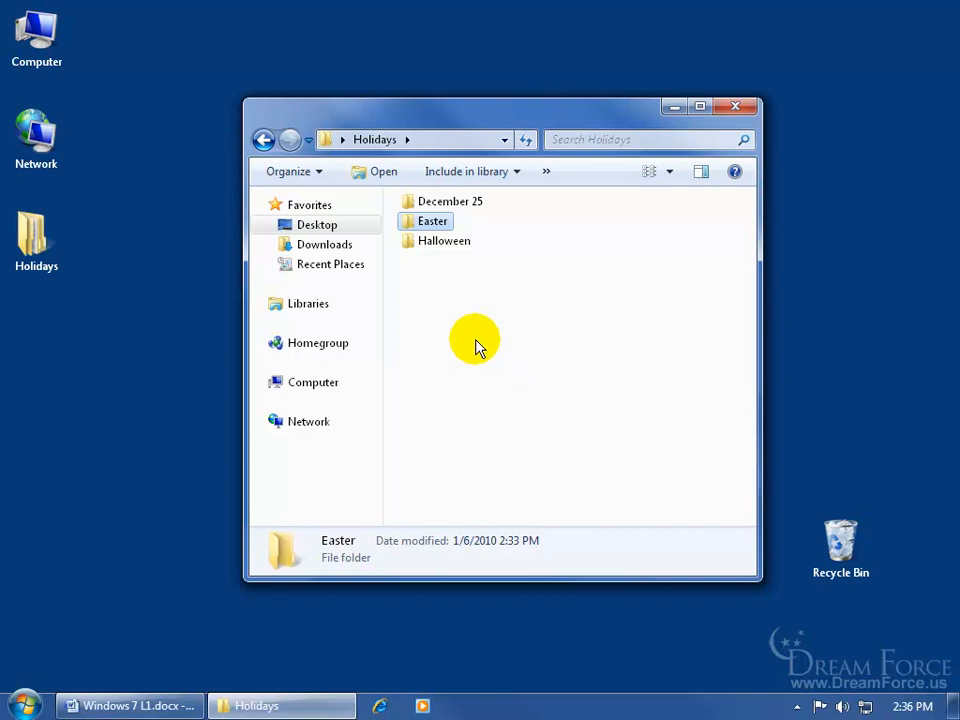
{"action": "mouse_move", "coordinate": [432, 288]}
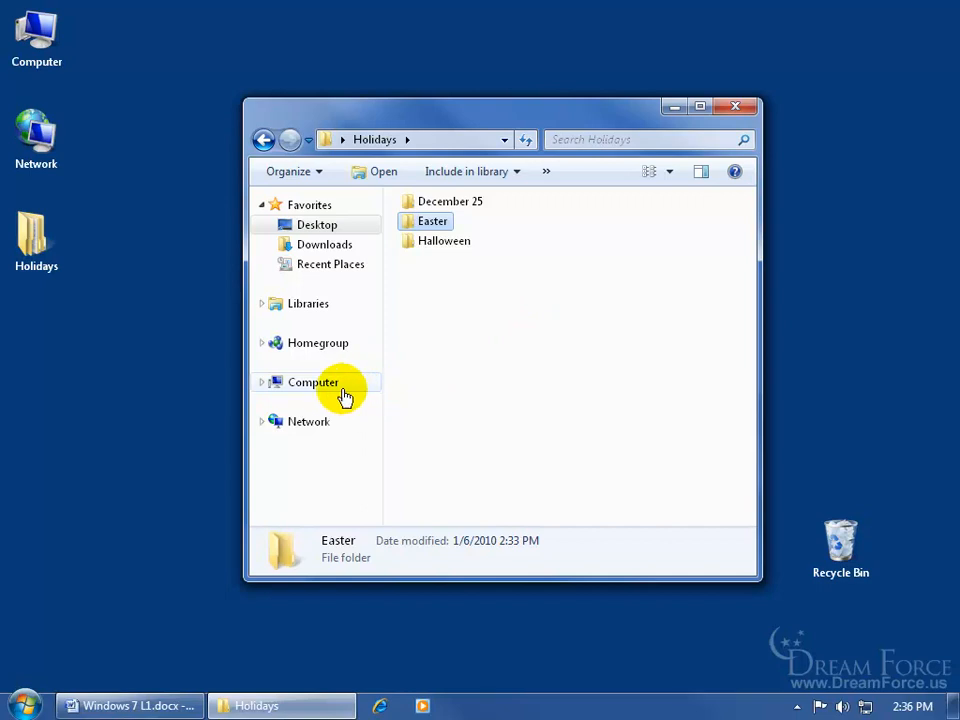
{"action": "mouse_move", "coordinate": [267, 390]}
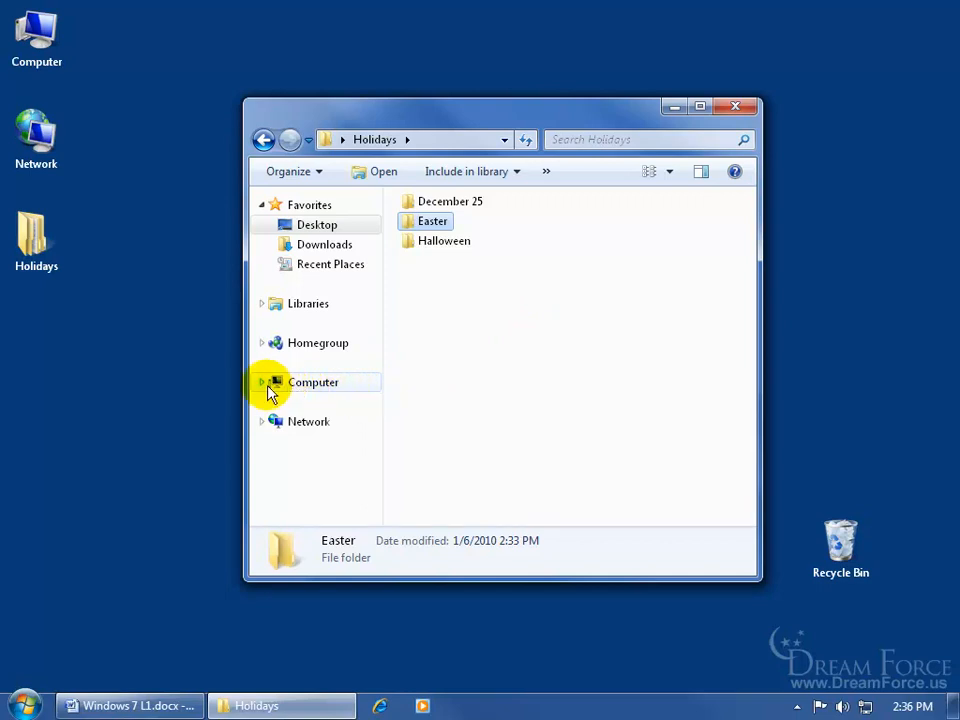
Expand Computer > Training > Desktop > Holidays in a widened navigation pane
{"action": "left_click", "coordinate": [262, 382]}
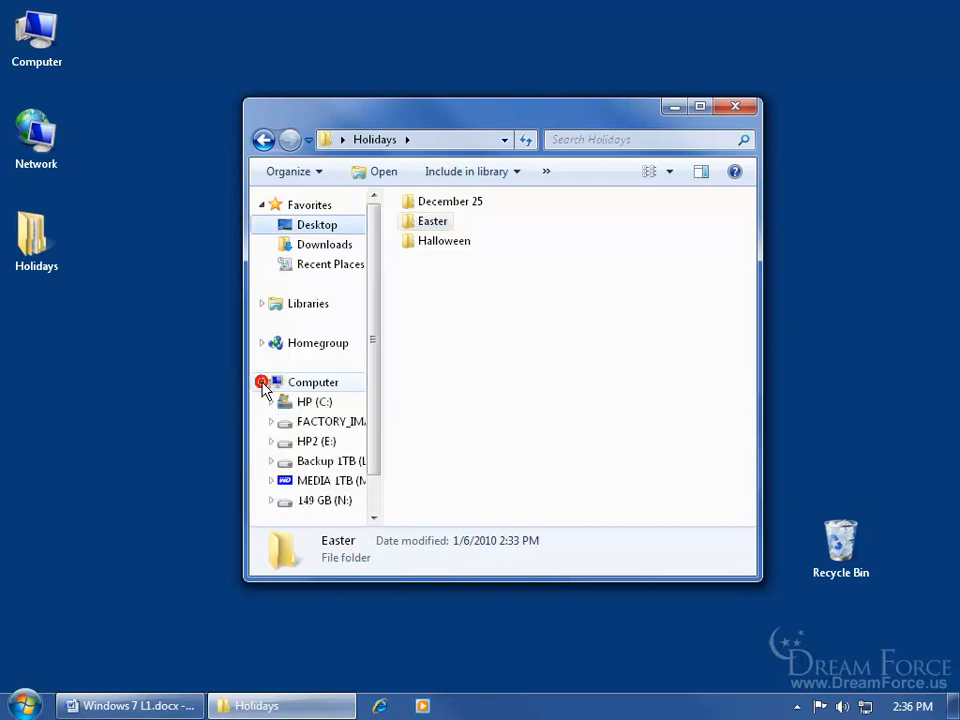
{"action": "left_click", "coordinate": [271, 401]}
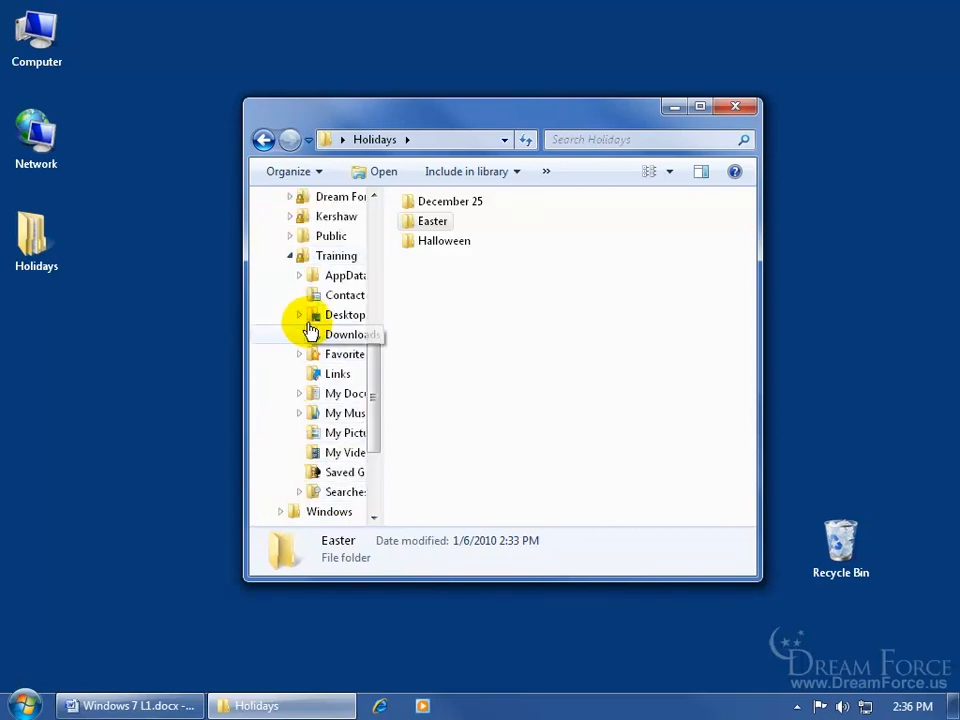
{"action": "left_click", "coordinate": [300, 314]}
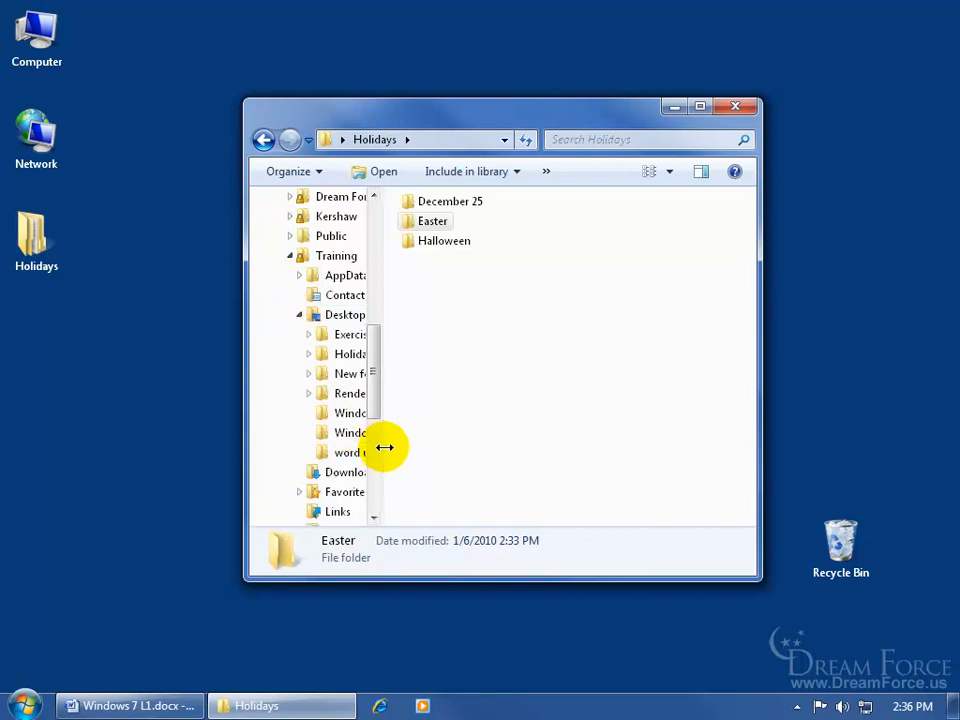
{"action": "mouse_move", "coordinate": [383, 444]}
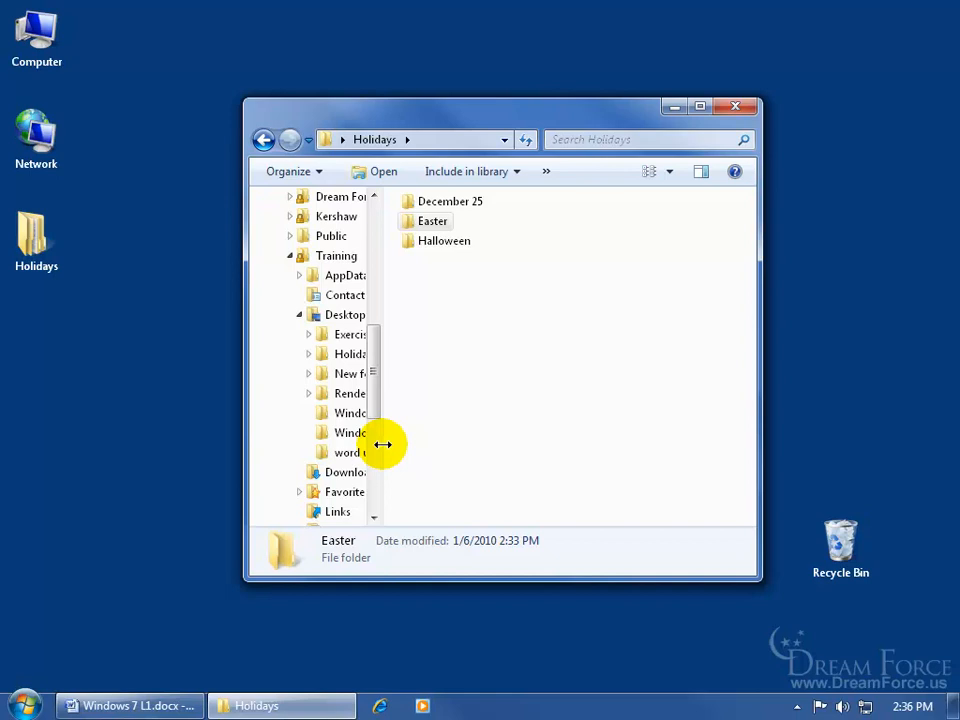
{"action": "left_click_drag", "start_coordinate": [383, 444], "coordinate": [446, 455]}
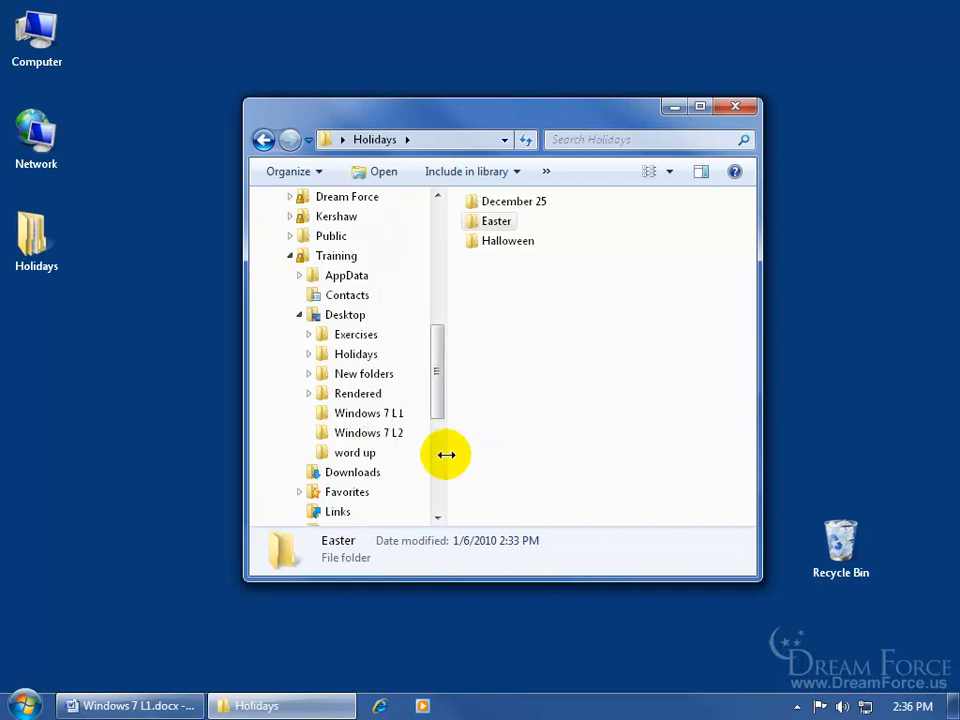
{"action": "left_click", "coordinate": [356, 354]}
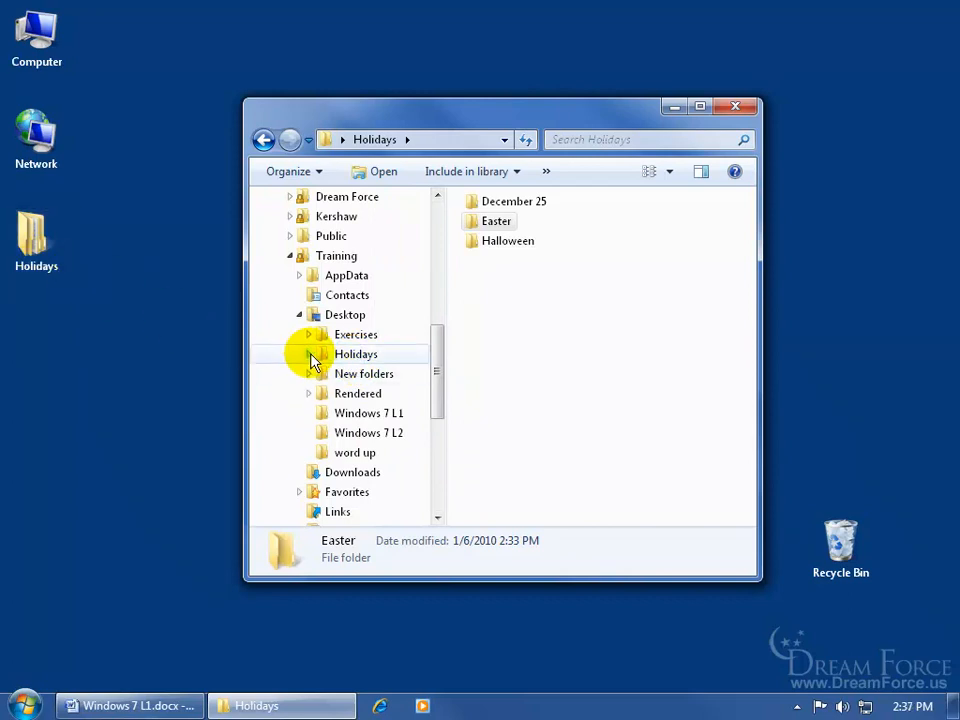
{"action": "left_click", "coordinate": [308, 354]}
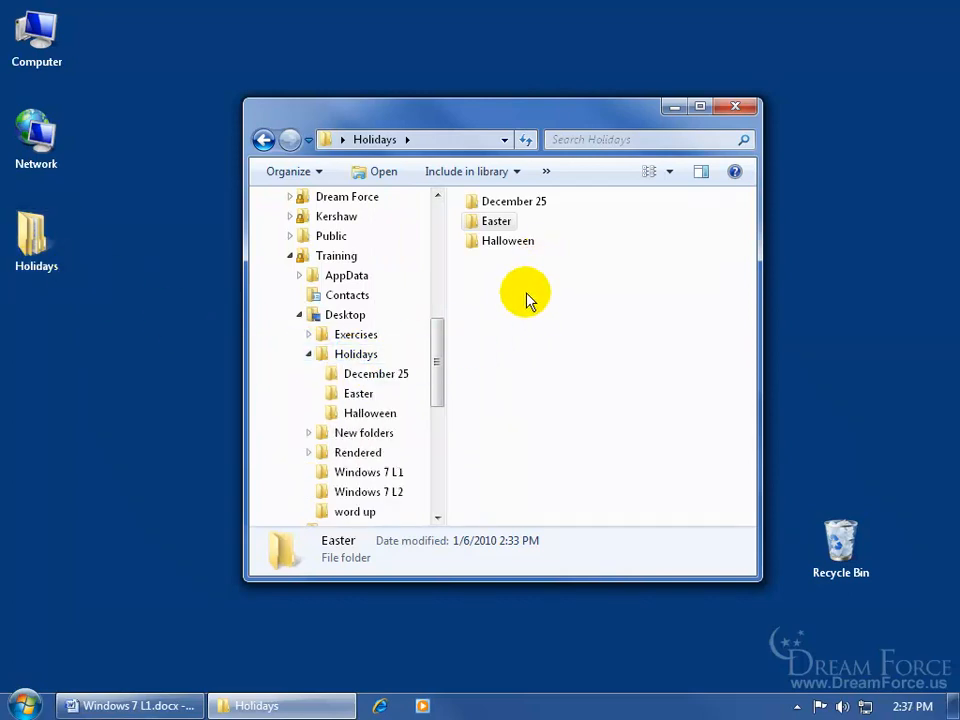
Rename the December 25 folder to 'Christmas' from the navigation pane
{"action": "right_click", "coordinate": [358, 374]}
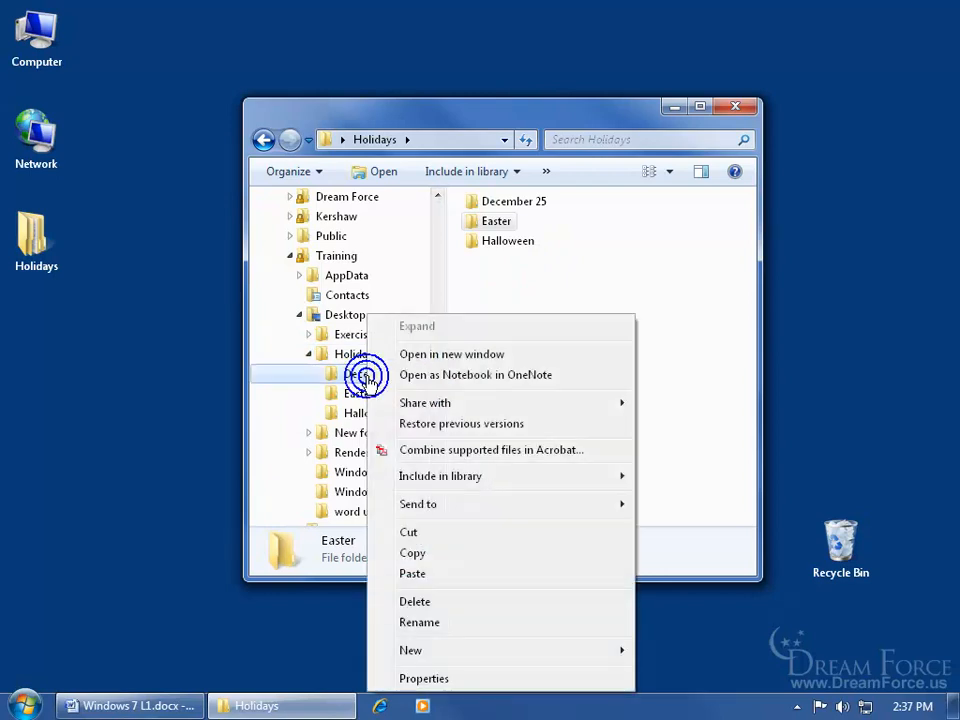
{"action": "left_click", "coordinate": [419, 622]}
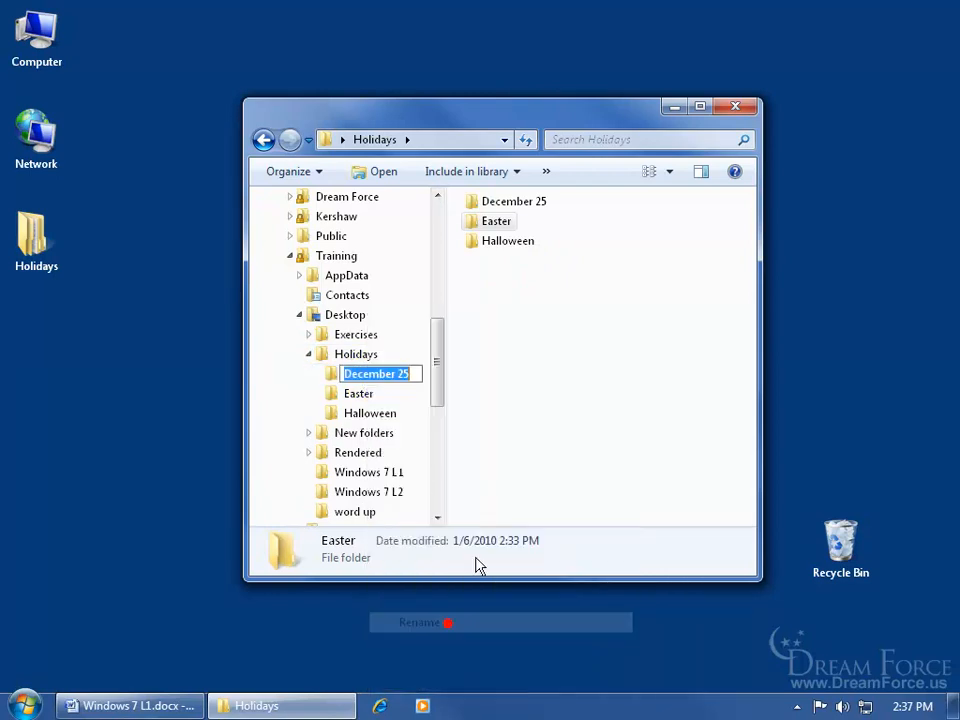
{"action": "type", "text": "Christmas"}
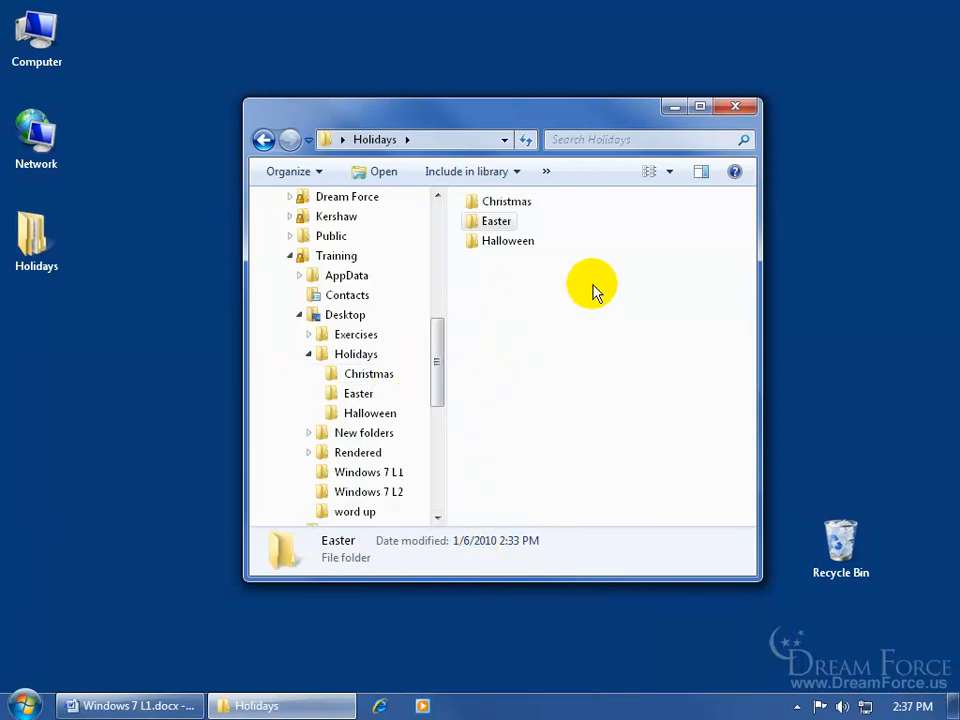
{"action": "mouse_move", "coordinate": [640, 378]}
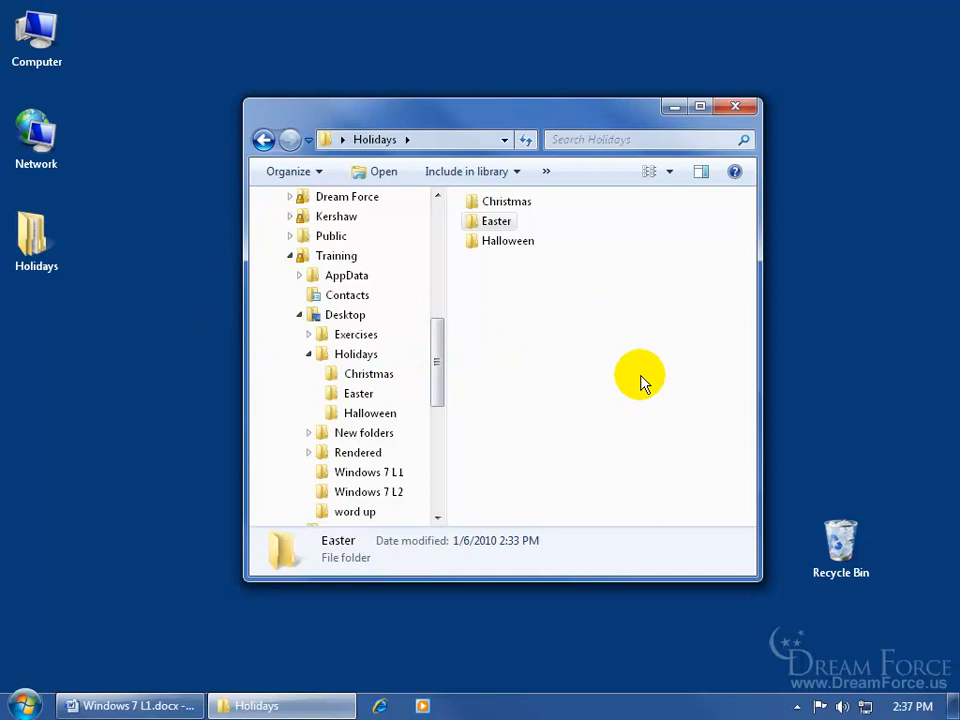
{"action": "mouse_move", "coordinate": [508, 525]}
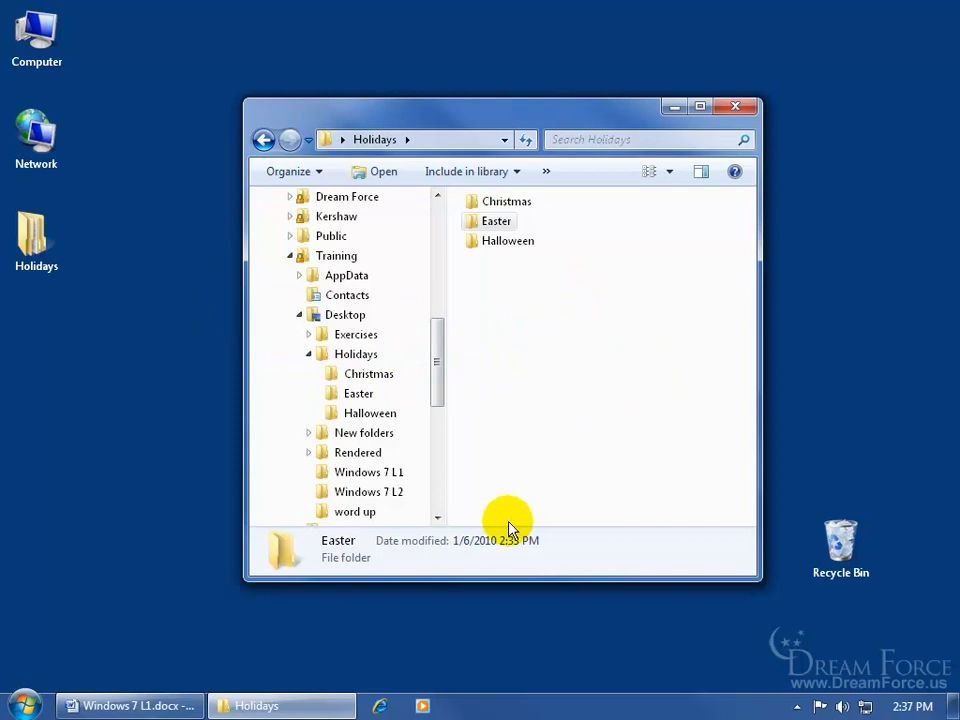
{"action": "mouse_move", "coordinate": [540, 400]}
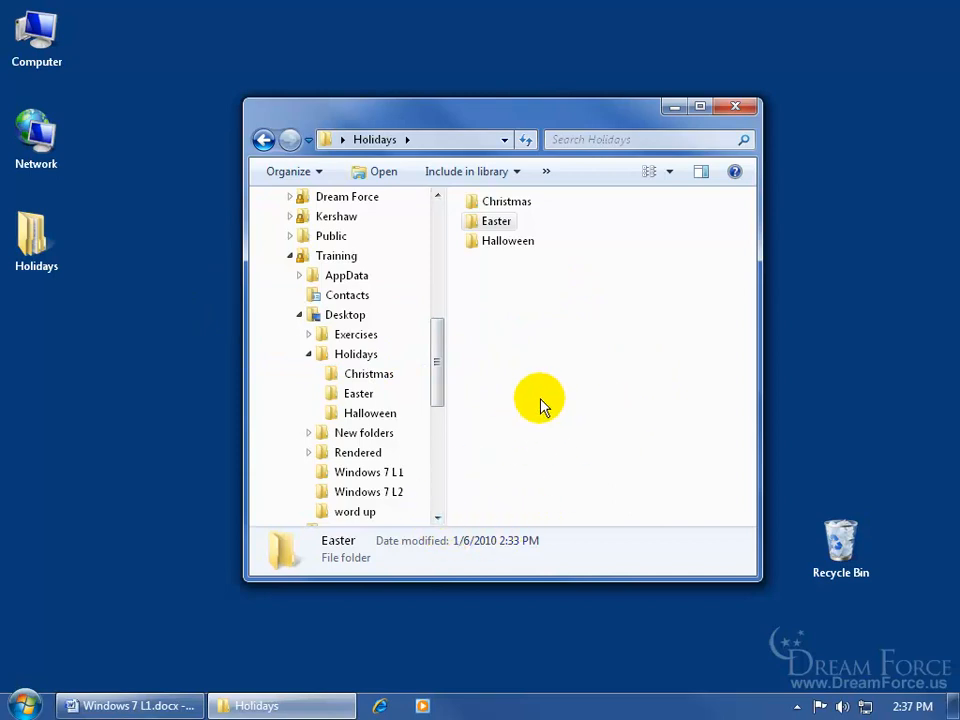